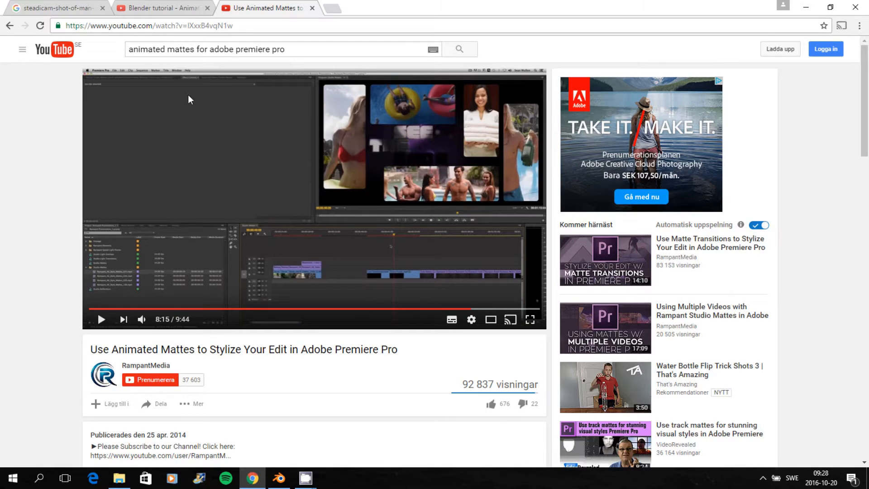
# - Review the matte tutorial example and start repositioning the golf clip strip in the timeline
pyautogui.click(101, 319)
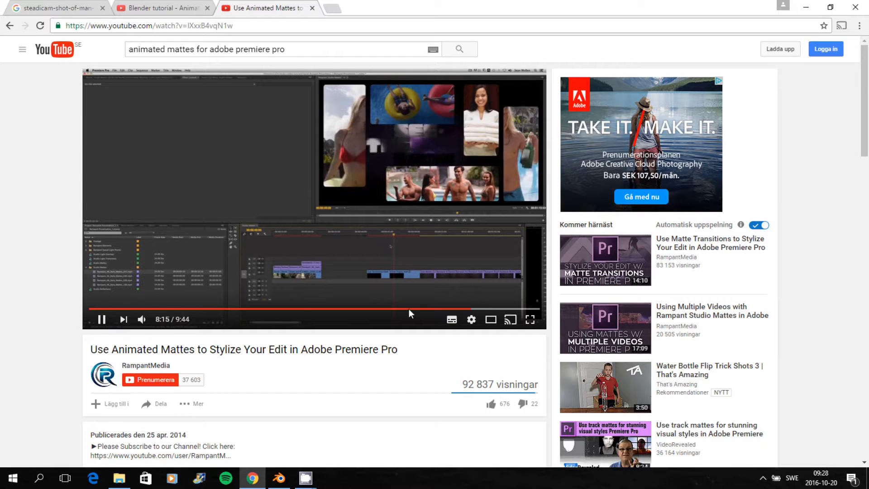
pyautogui.moveTo(376, 104)
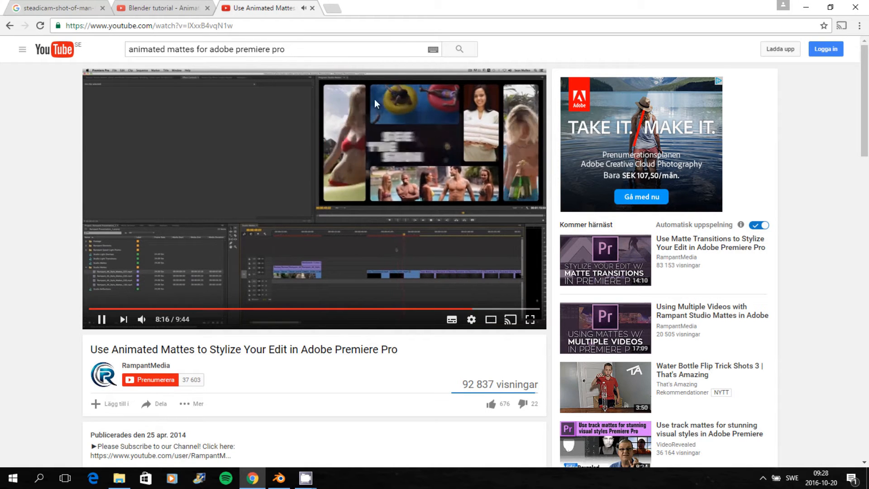
pyautogui.moveTo(217, 299)
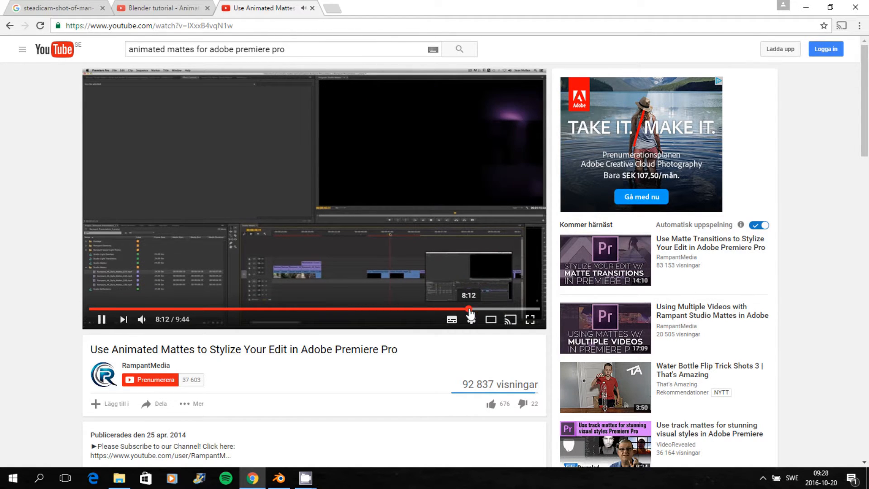
pyautogui.click(101, 319)
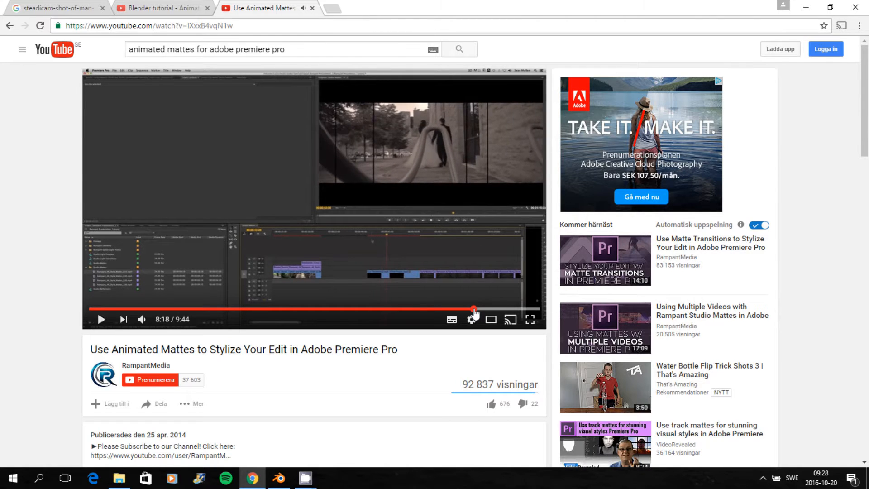
pyautogui.click(273, 478)
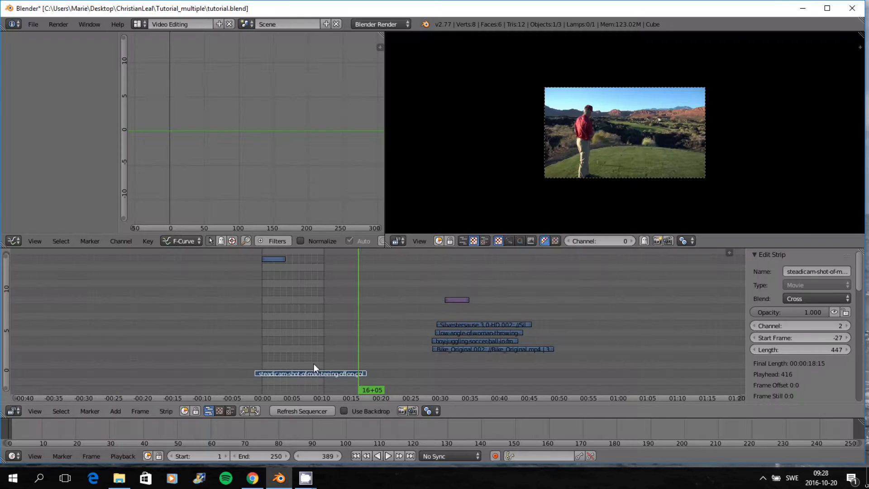
pyautogui.moveTo(310, 373); pyautogui.dragTo(494, 382)
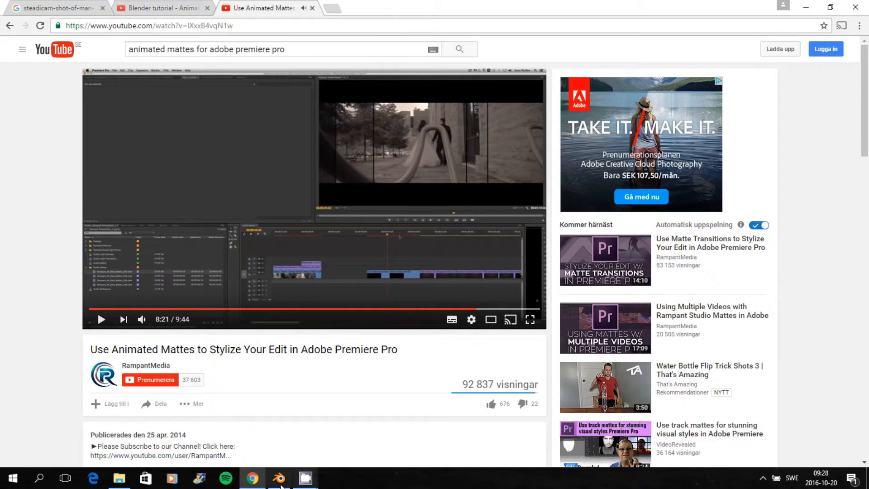
# - Move the golf clip to the timeline start, lined up beneath the Animated_Matte.avi strip
pyautogui.click(278, 477)
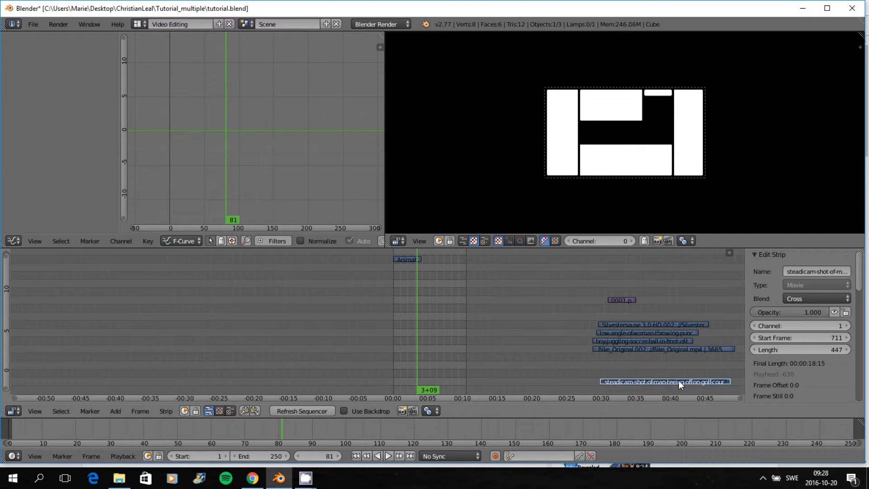
pyautogui.moveTo(679, 386); pyautogui.dragTo(471, 388)
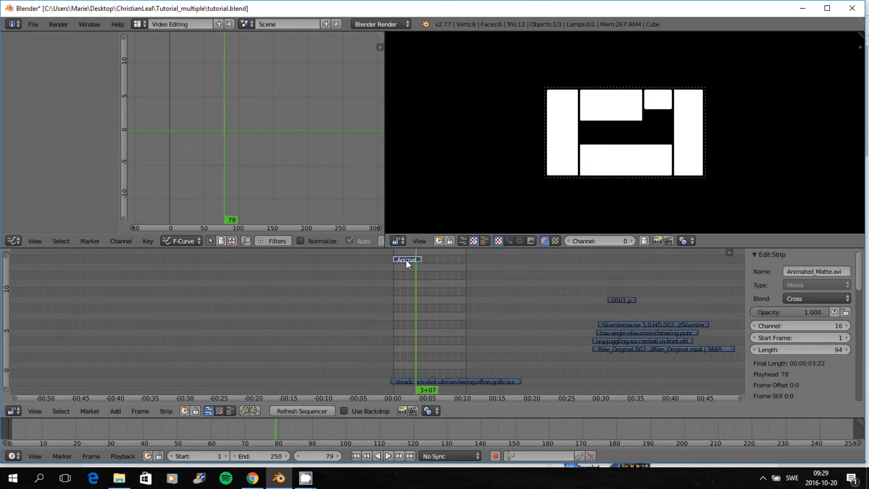
pyautogui.moveTo(826, 312); pyautogui.dragTo(785, 312)
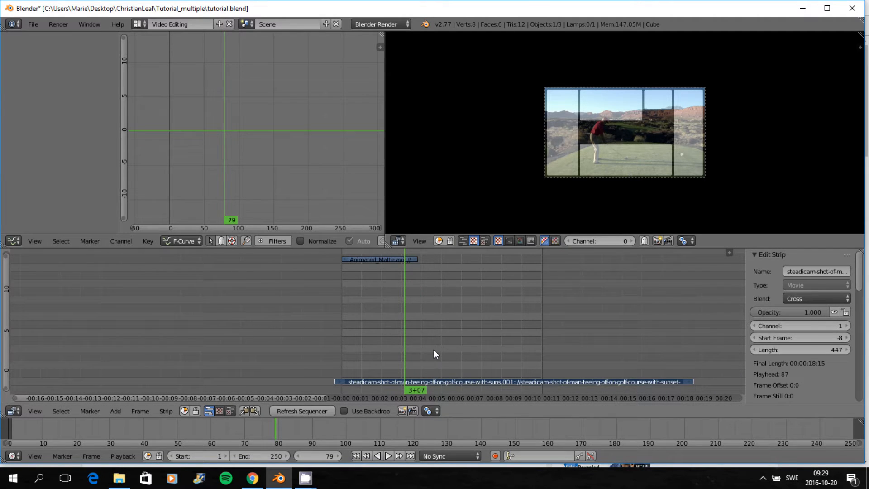
# - Add a Transform effect strip to the golf clip with Position X about -22, shifting footage left
pyautogui.click(116, 411)
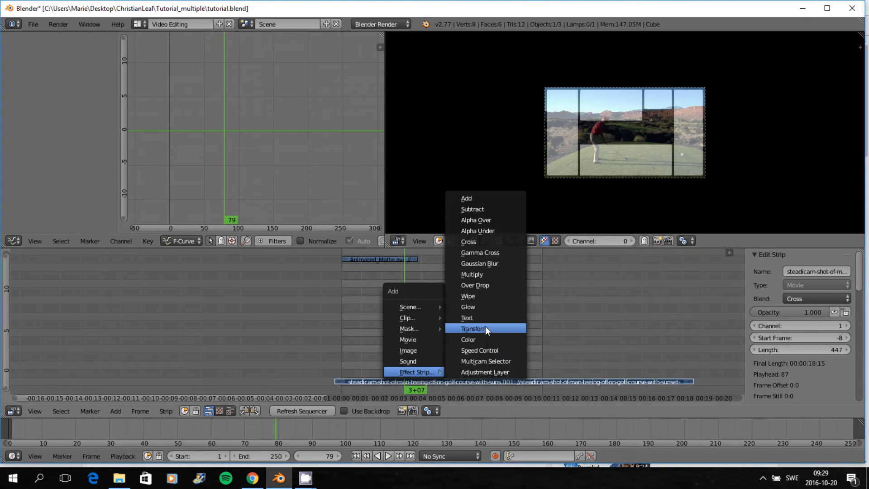
pyautogui.click(475, 328)
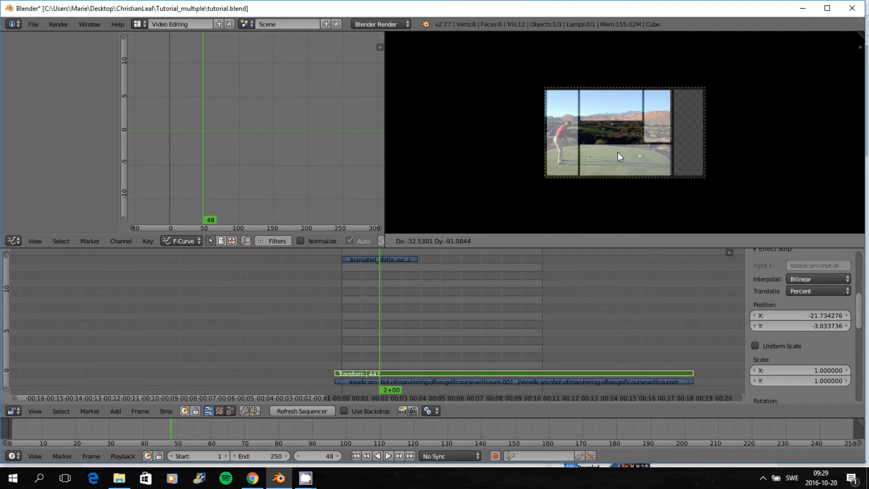
pyautogui.moveTo(621, 157); pyautogui.dragTo(609, 157)
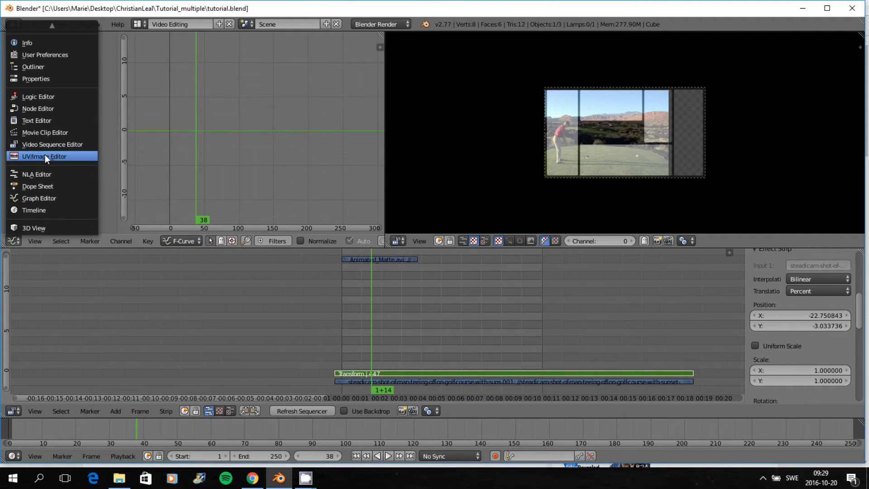
# - Turn the graph panel into a UV/Image Editor set to Mask mode showing the matte
pyautogui.click(41, 156)
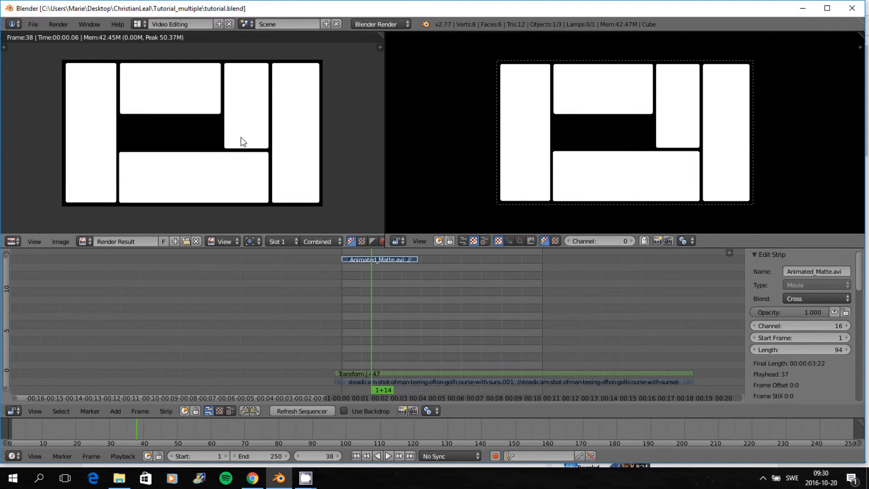
pyautogui.click(222, 241)
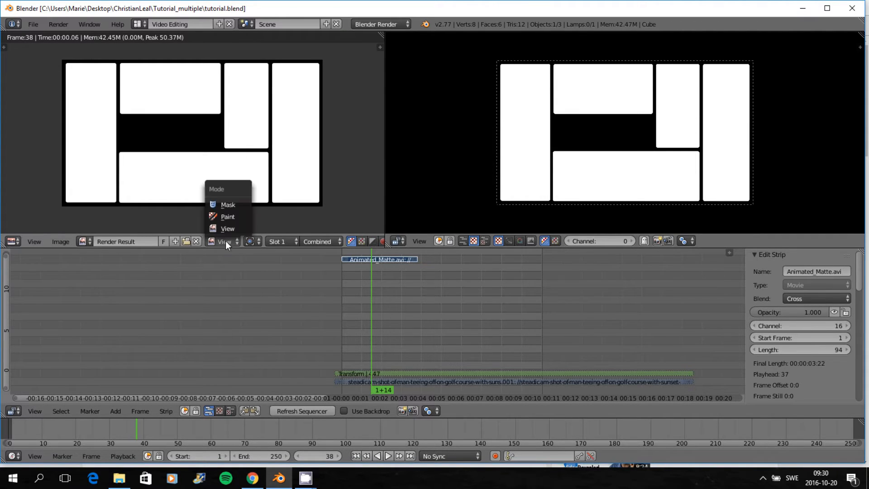
pyautogui.click(229, 205)
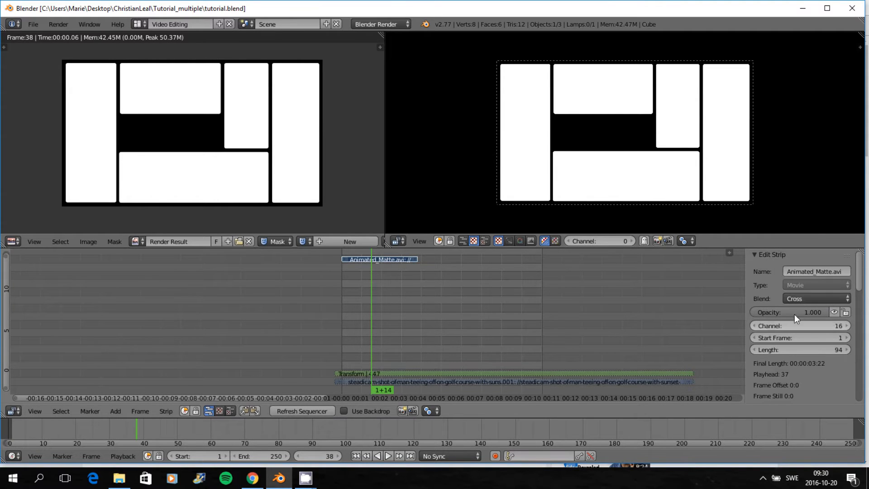
# - Lower the matte strip's opacity and select the Transform strip for editing
pyautogui.moveTo(813, 311); pyautogui.dragTo(776, 312)
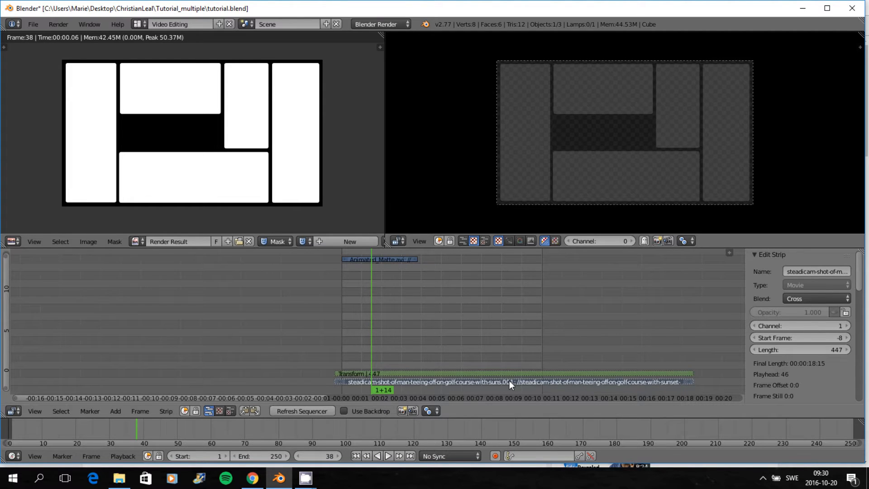
pyautogui.click(513, 375)
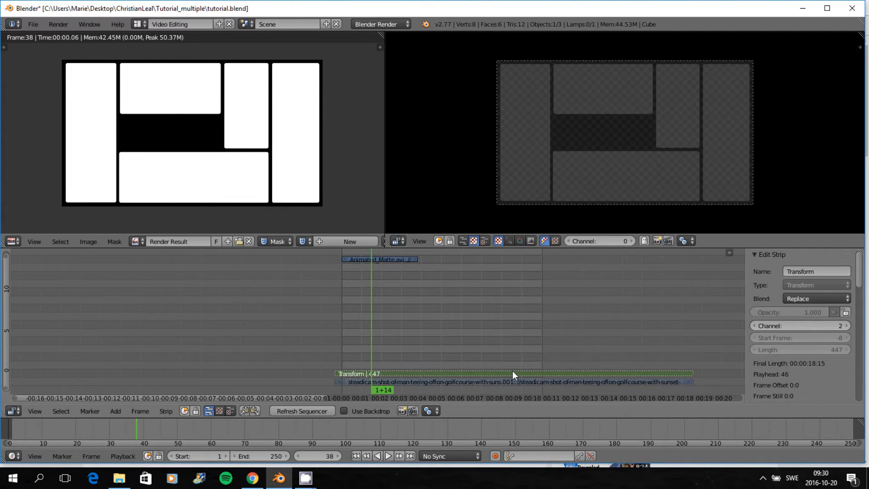
pyautogui.click(166, 411)
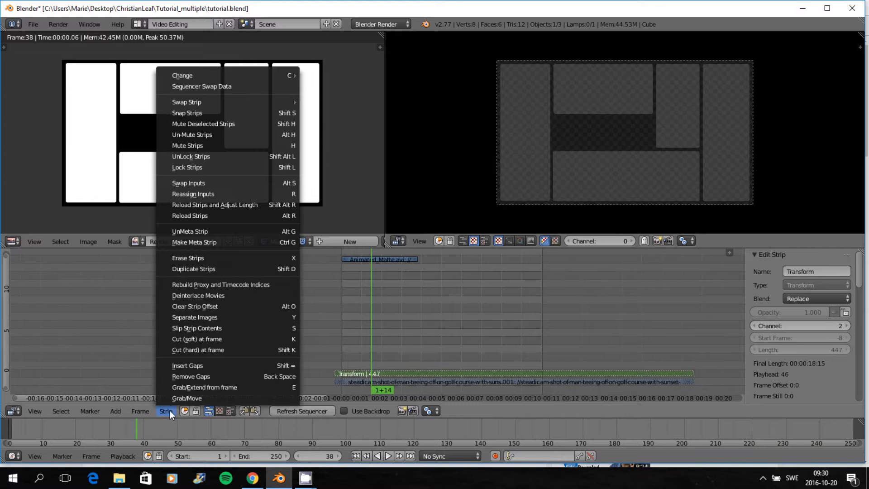
pyautogui.moveTo(183, 232)
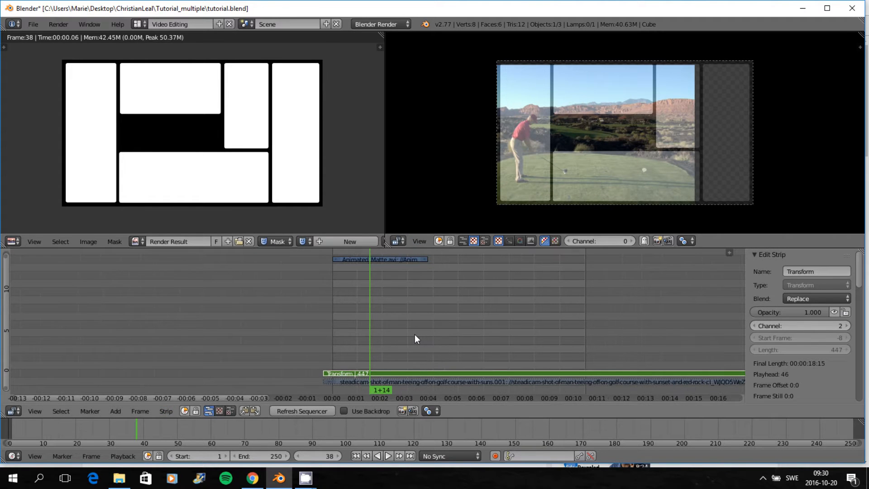
pyautogui.moveTo(156, 219)
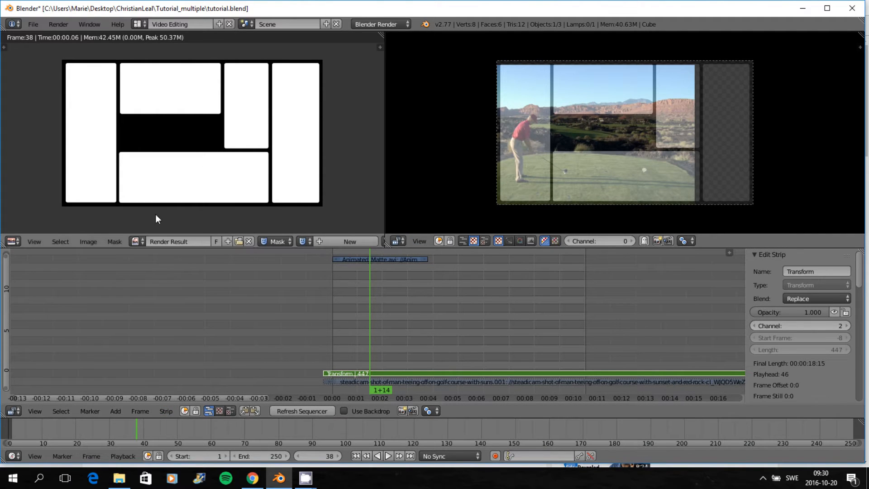
pyautogui.moveTo(126, 163)
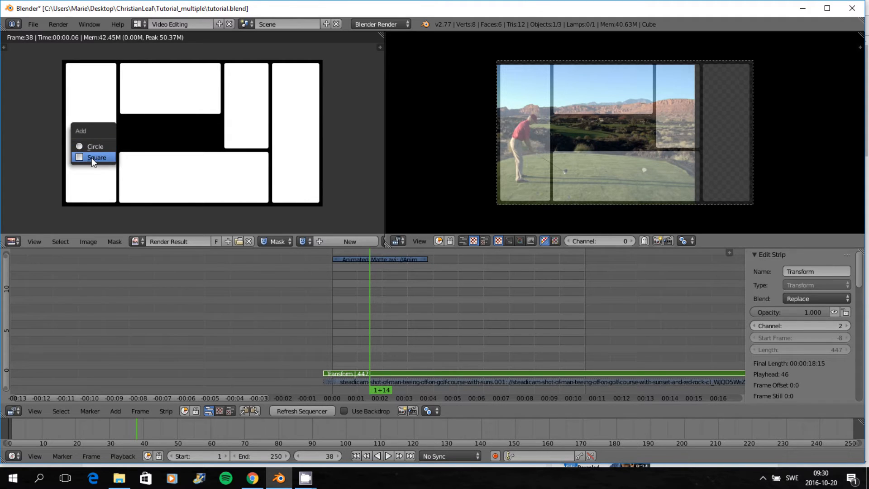
# - Add a square mask shape and stretch it over the left tall matte rectangle
pyautogui.click(93, 157)
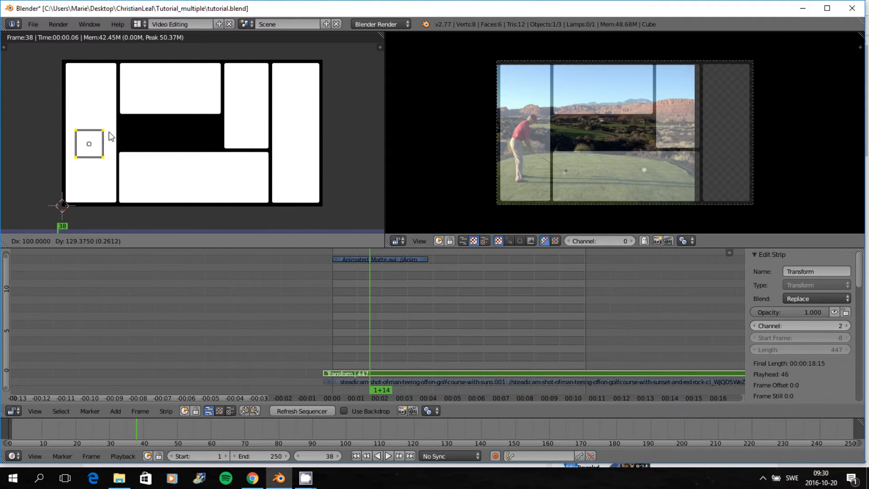
pyautogui.moveTo(88, 144); pyautogui.dragTo(90, 129)
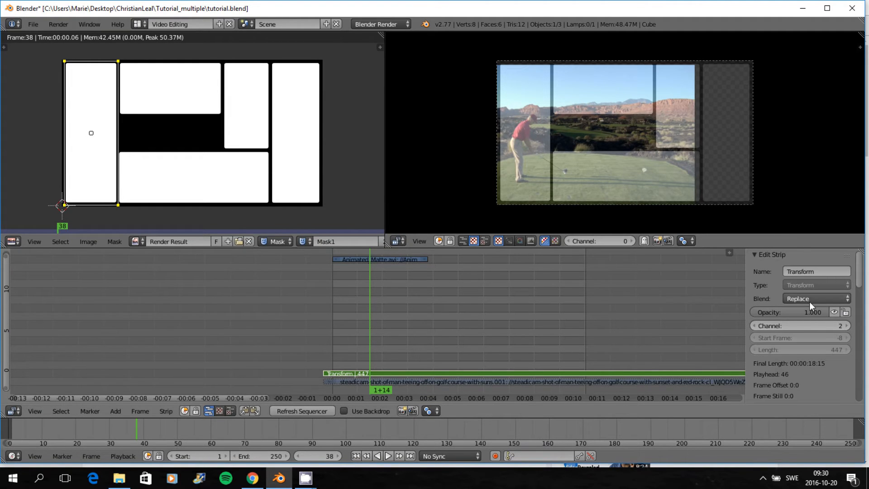
pyautogui.scroll(-3)
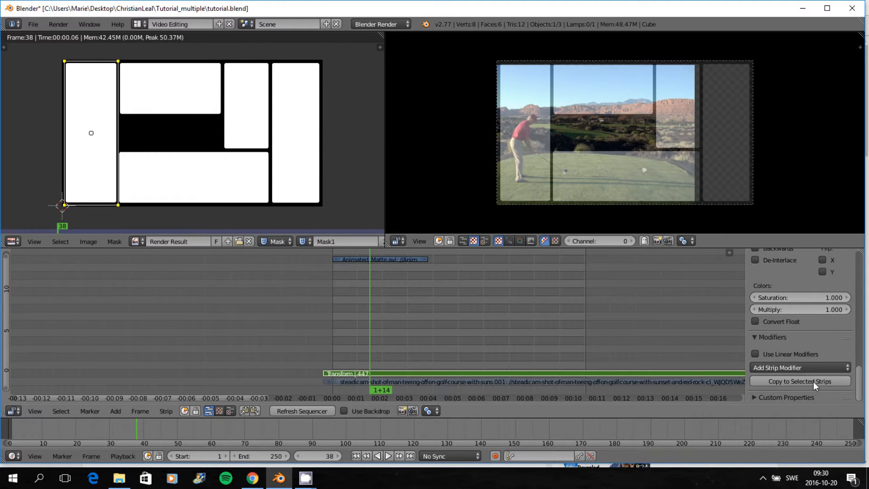
# - Give the Transform strip a Mask modifier using the mask shape as input
pyautogui.click(800, 367)
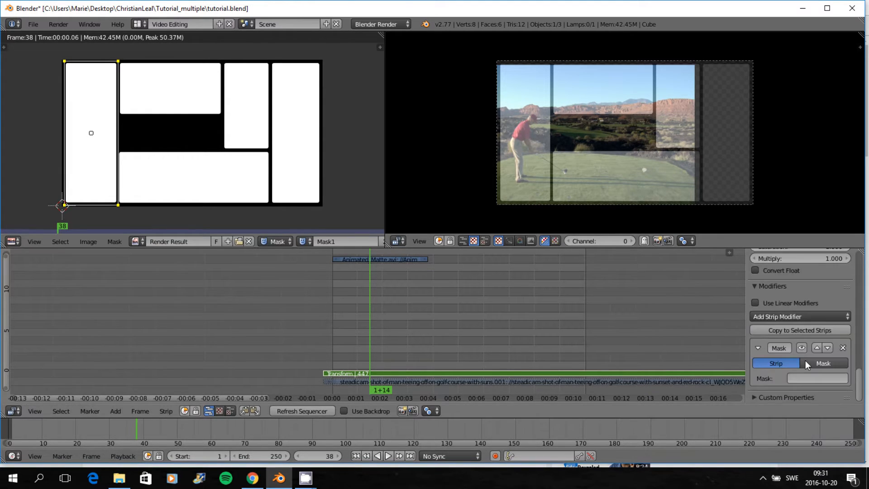
pyautogui.click(799, 378)
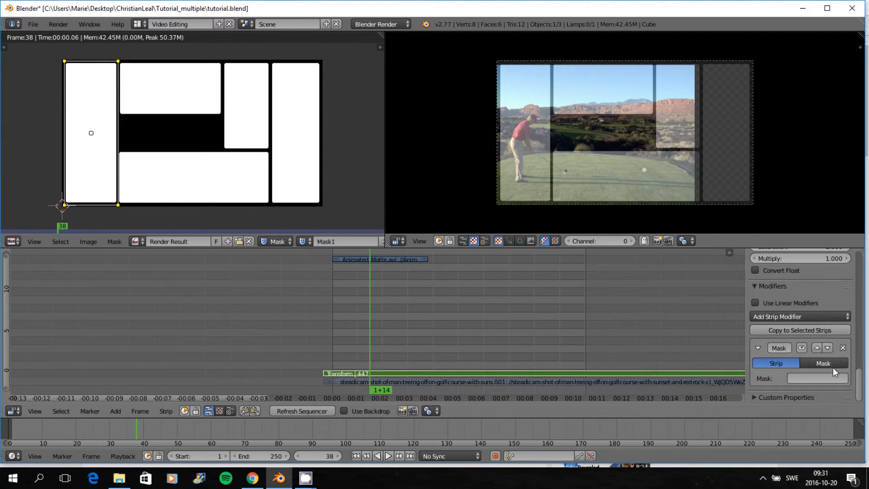
pyautogui.click(818, 379)
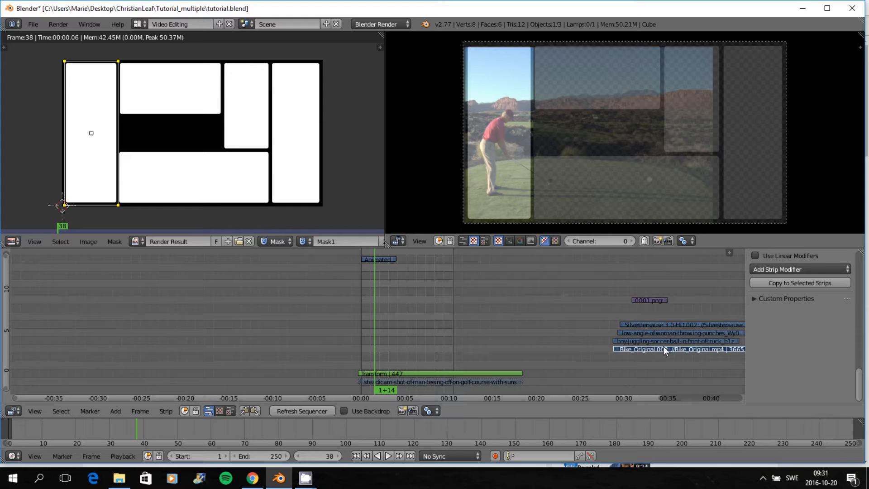
# - Slide the Bike_Original clip along the timeline and place it above the golf clip
pyautogui.moveTo(666, 348); pyautogui.dragTo(394, 373)
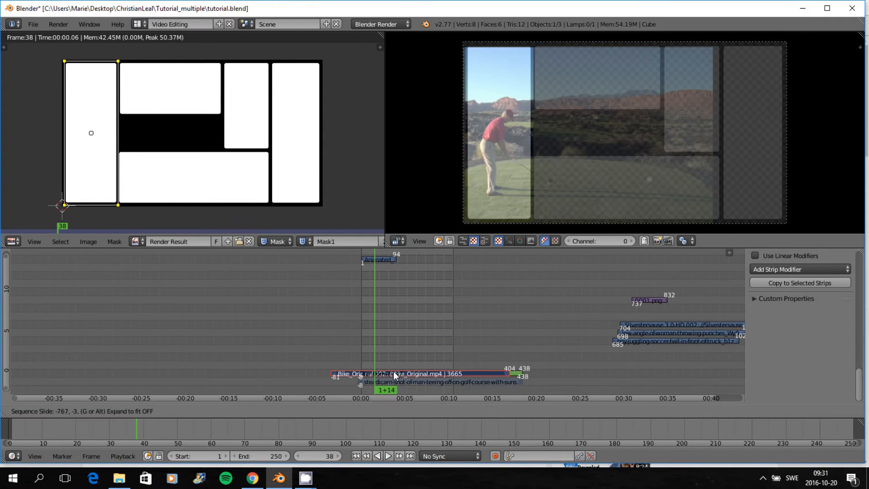
pyautogui.moveTo(394, 374); pyautogui.dragTo(404, 366)
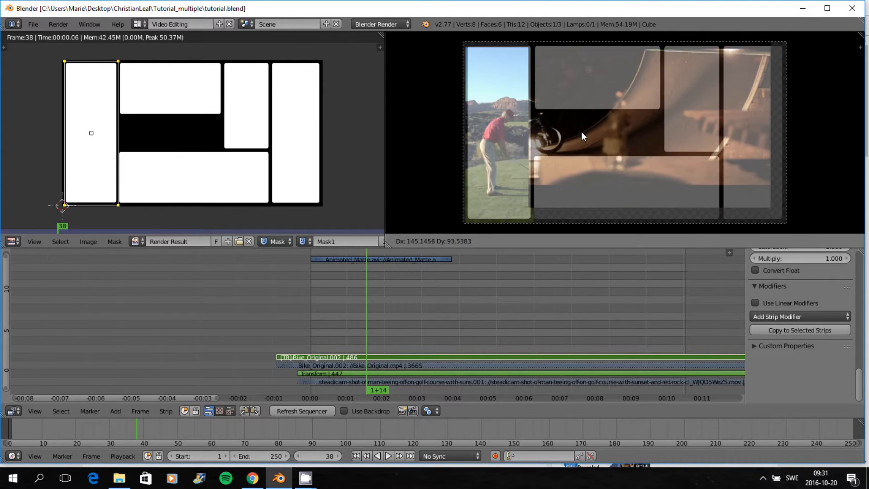
# - Move and scale the bike footage to fit the top-middle matte rectangle
pyautogui.moveTo(583, 137); pyautogui.dragTo(587, 115)
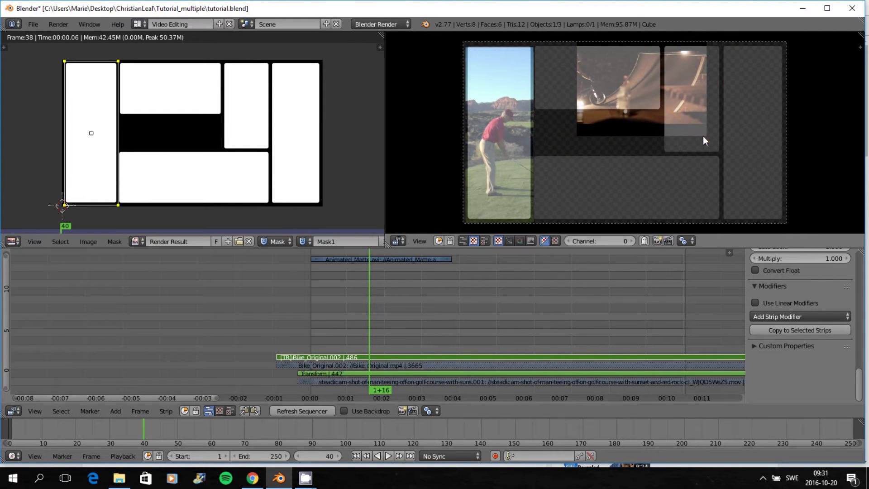
pyautogui.moveTo(704, 140); pyautogui.dragTo(646, 133)
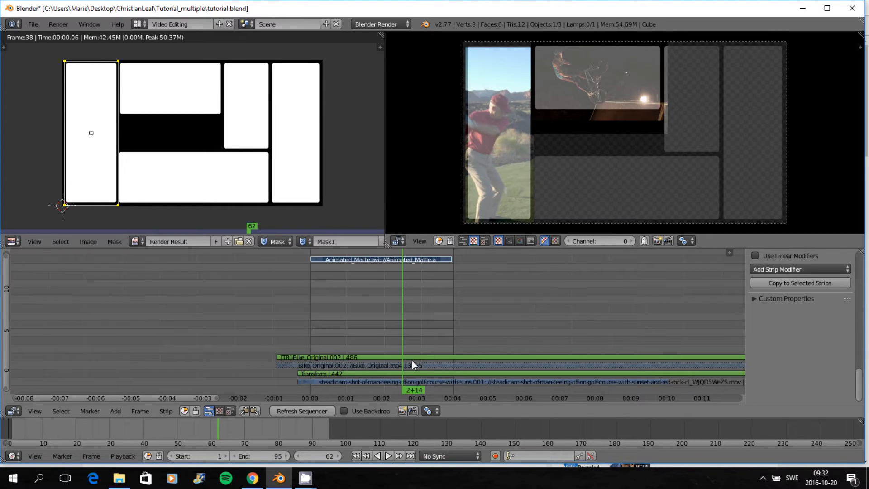
# - Create a new mask with a square shape fitted over the top-middle rectangle
pyautogui.click(413, 366)
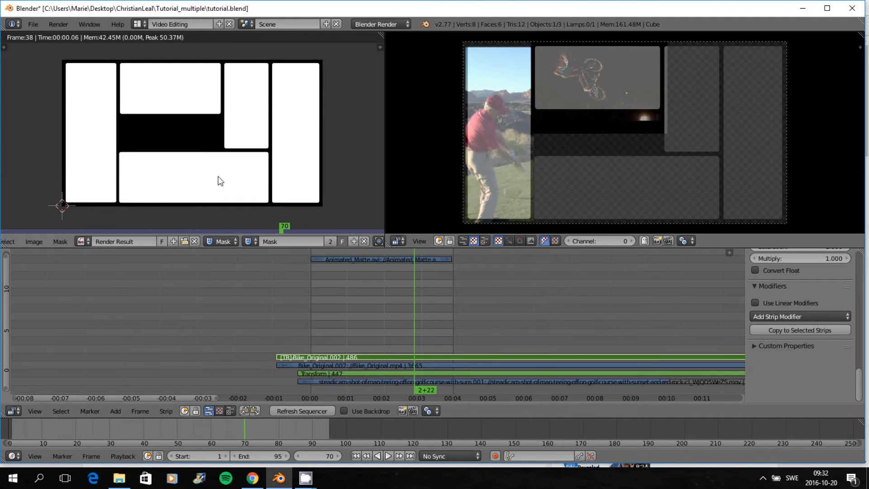
pyautogui.click(62, 206)
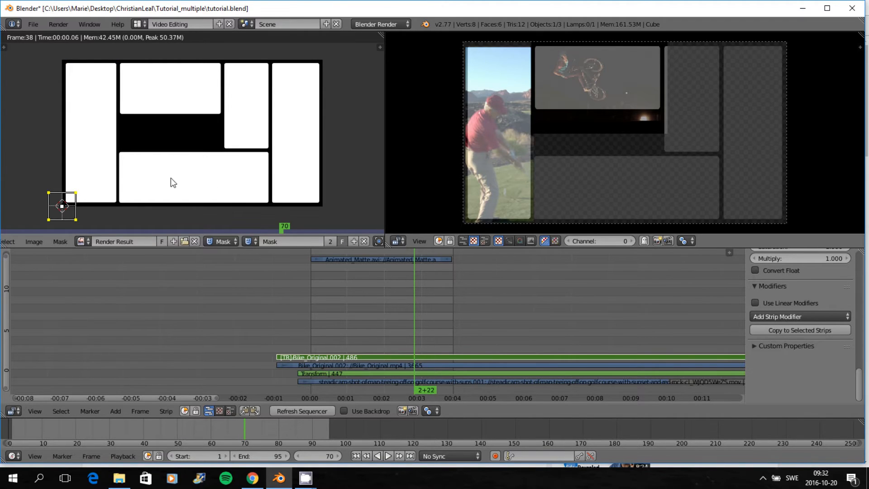
pyautogui.moveTo(62, 205); pyautogui.dragTo(165, 87)
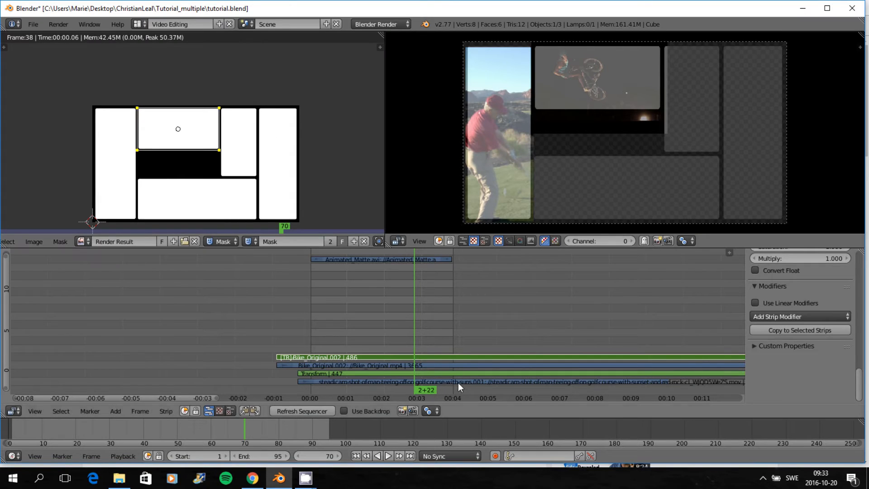
# - Add a Mask strip modifier to the bike clip
pyautogui.click(355, 365)
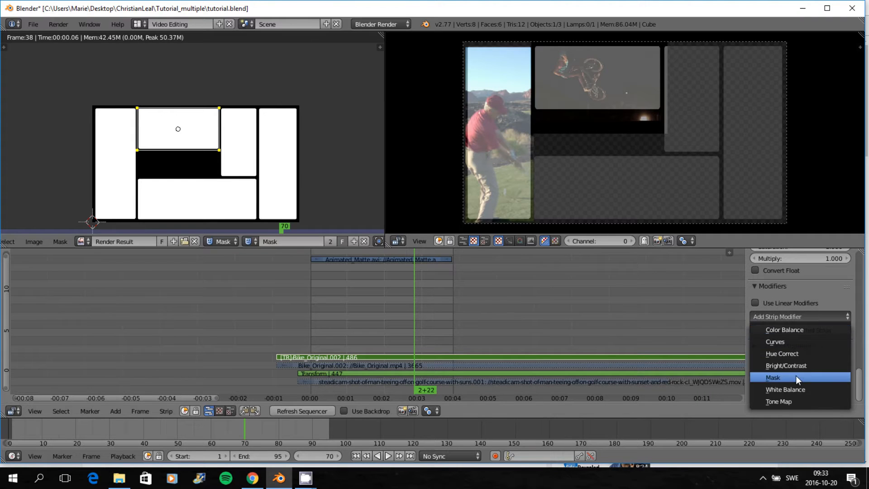
pyautogui.click(773, 377)
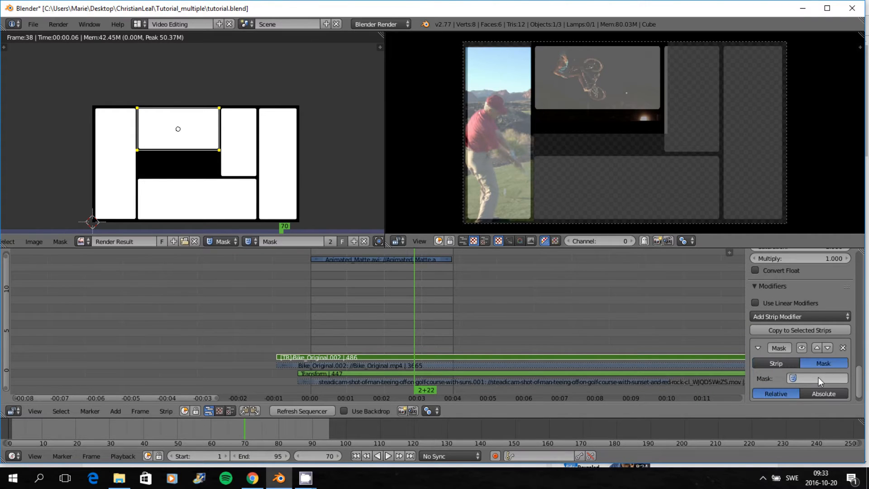
pyautogui.rightClick(820, 379)
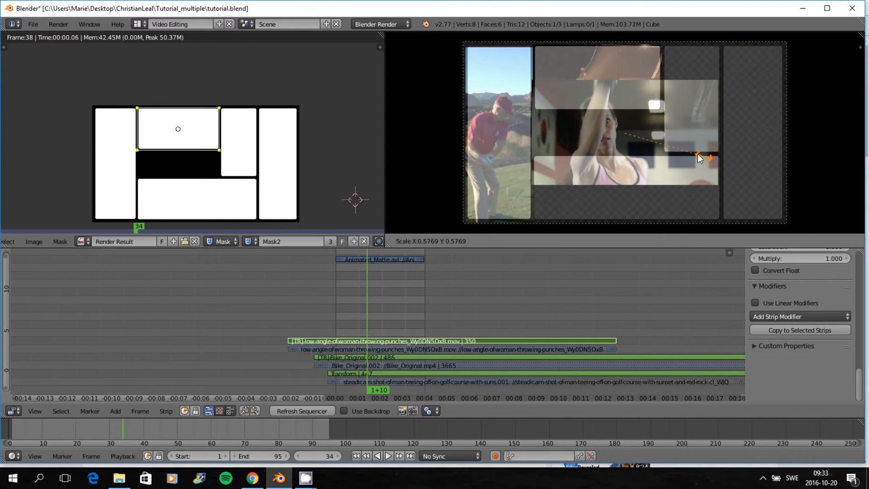
# - Scale the woman-throwing-punches footage down to roughly 0.58 in the preview
pyautogui.moveTo(698, 157); pyautogui.dragTo(731, 144)
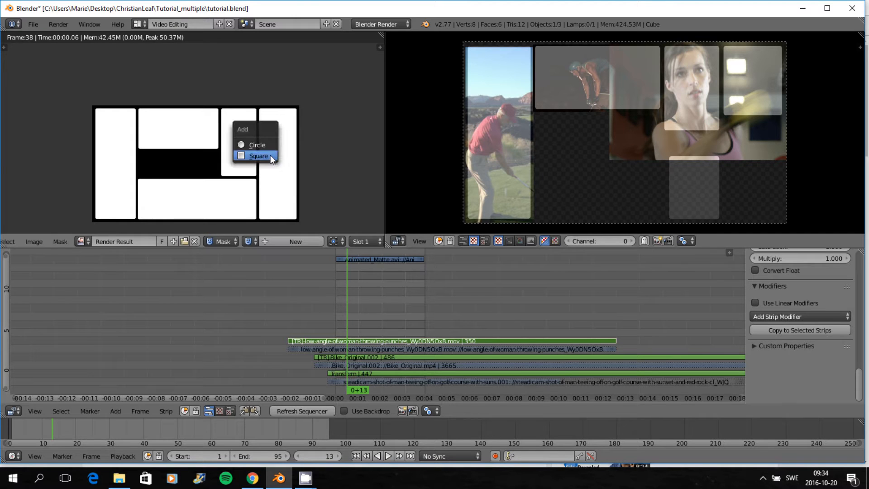
# - Add a square shape to the new mask and fit it onto the tall third rectangle
pyautogui.click(257, 156)
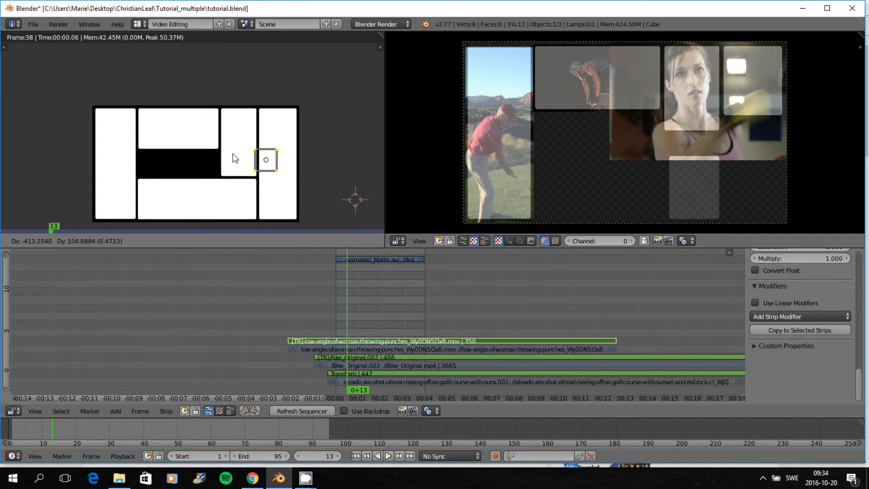
pyautogui.moveTo(266, 159); pyautogui.dragTo(241, 141)
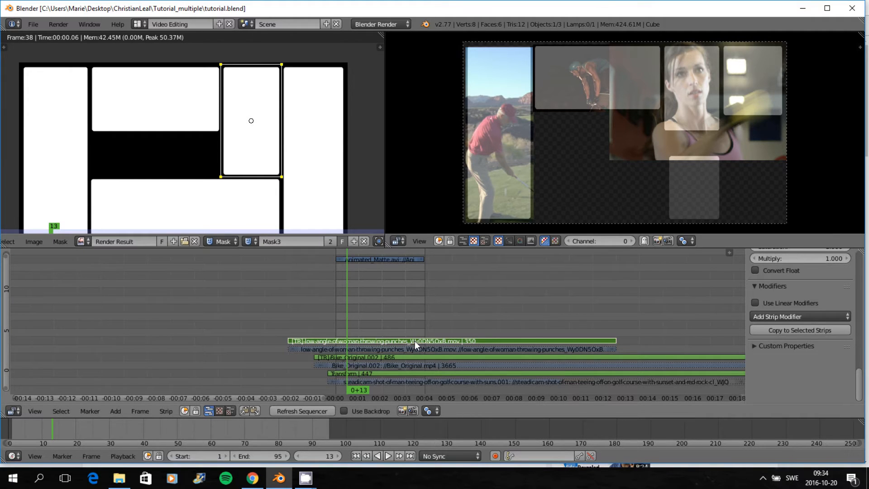
# - Give the punches clip a Mask modifier set to Mask3
pyautogui.click(800, 317)
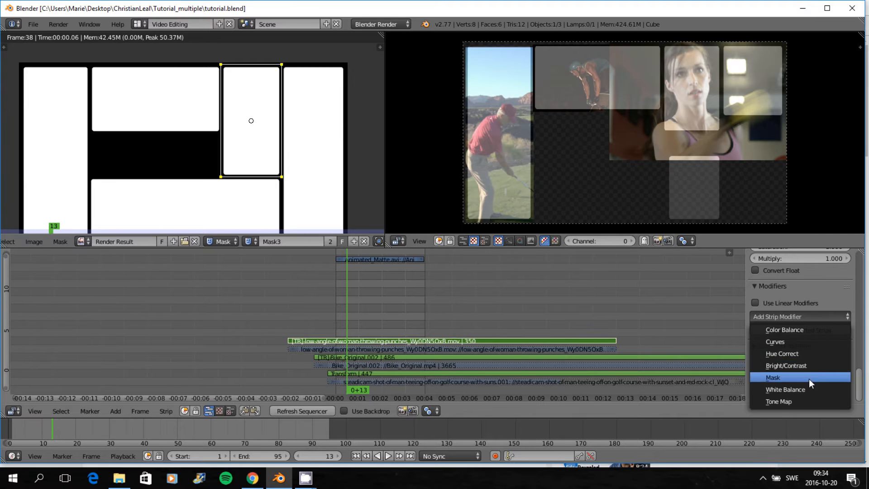
pyautogui.click(771, 378)
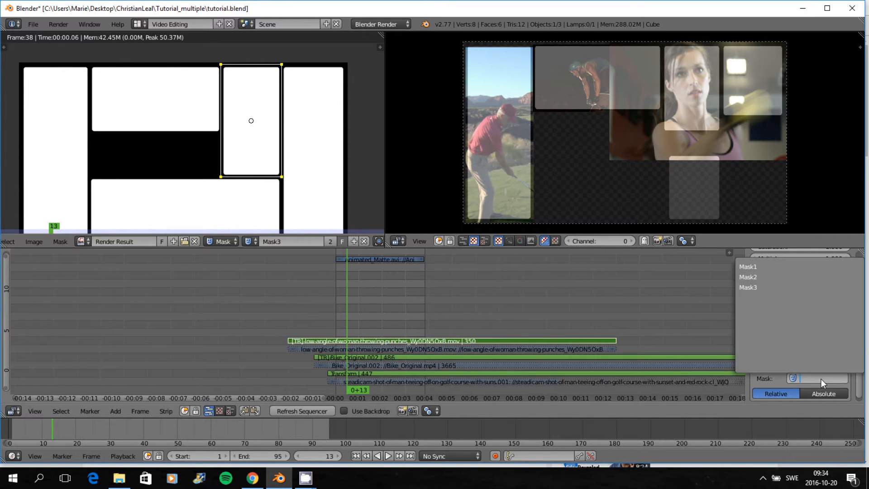
pyautogui.click(747, 288)
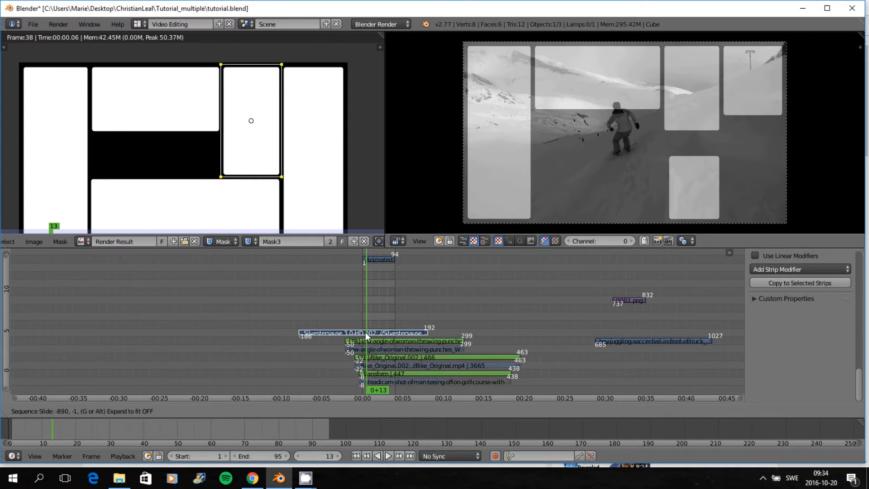
# - Slide the Silvestersause snow clip into place and keyframe its location moving across the composite
pyautogui.moveTo(366, 333); pyautogui.dragTo(383, 330)
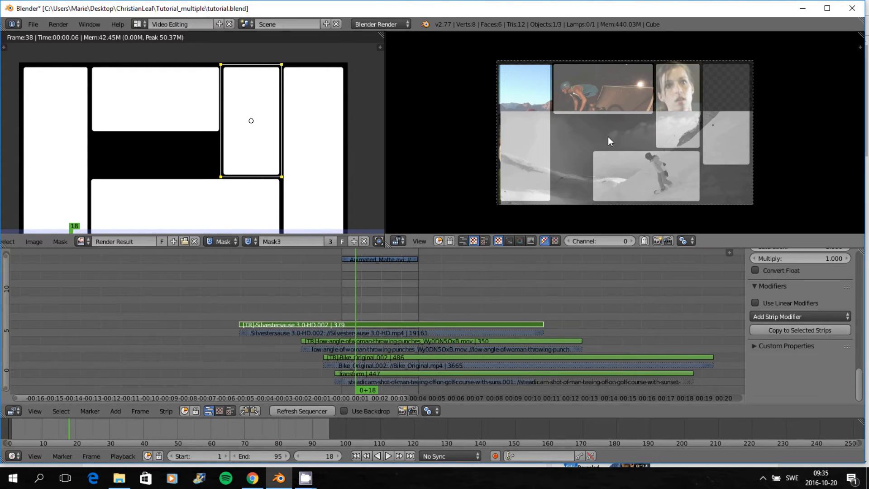
pyautogui.moveTo(795, 281)
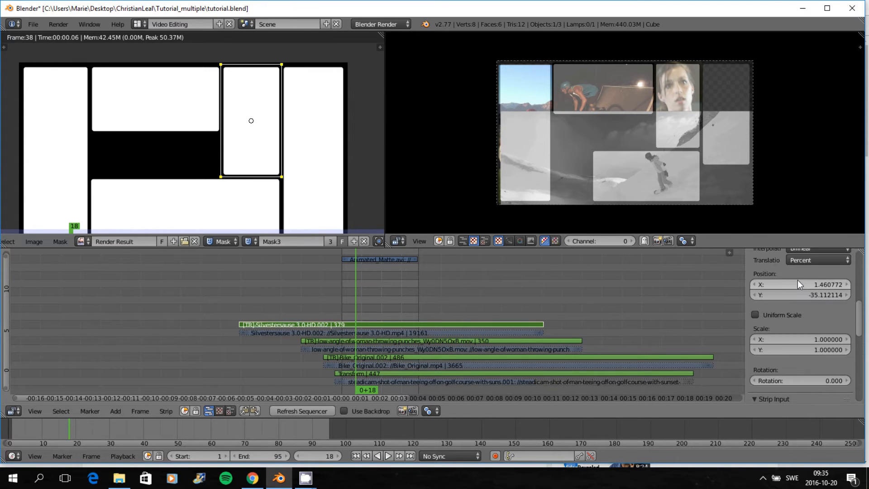
pyautogui.moveTo(799, 288)
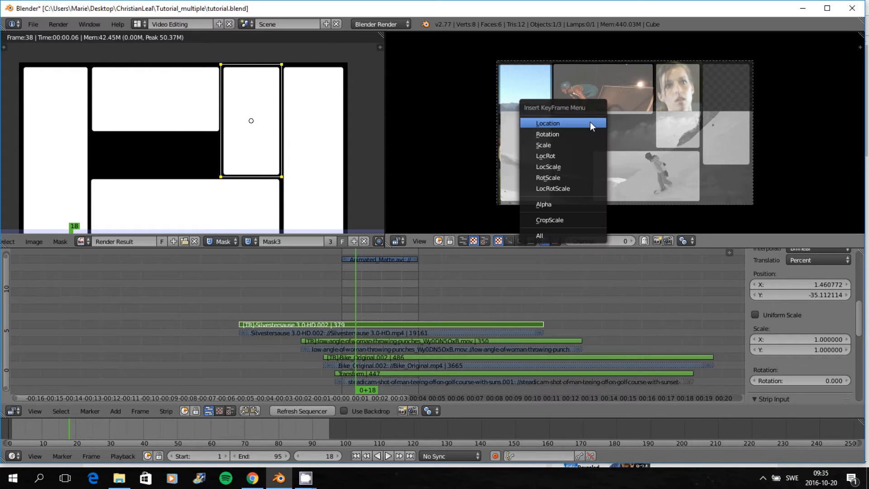
pyautogui.click(548, 123)
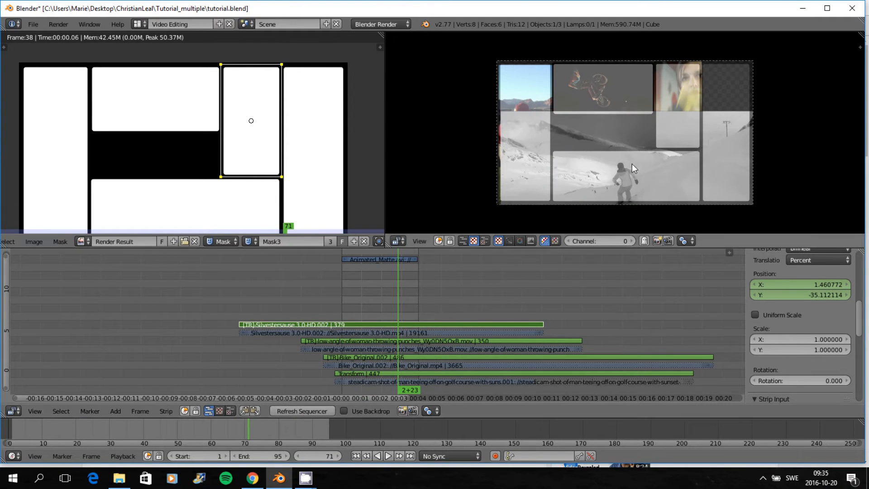
pyautogui.moveTo(638, 172)
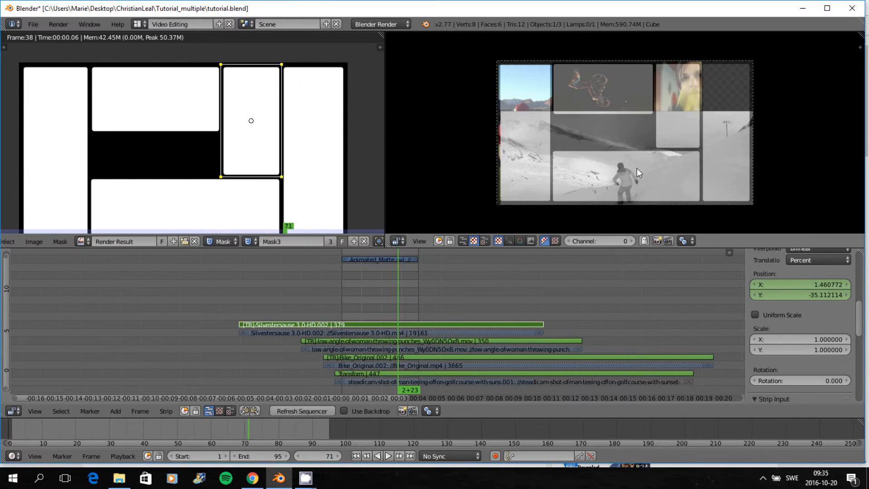
pyautogui.moveTo(637, 172); pyautogui.dragTo(674, 162)
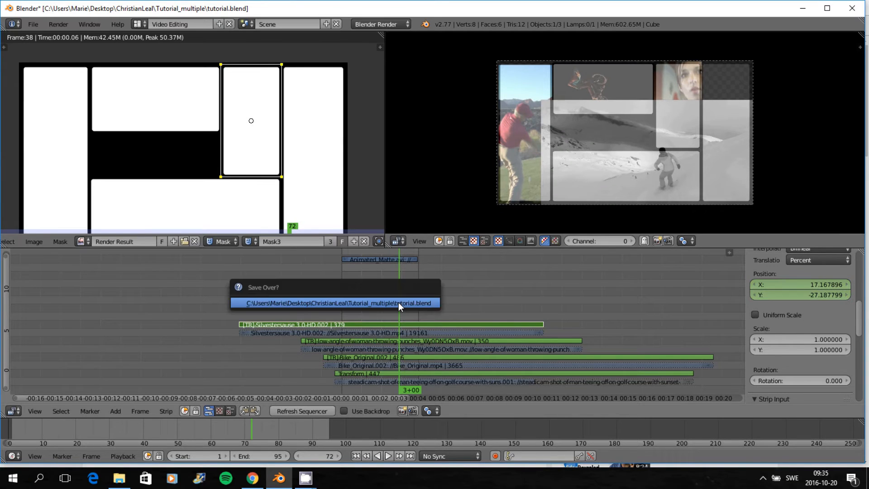
# - Save over the project file and add a square shape to the new Mask4 over the bottom rectangle
pyautogui.click(335, 303)
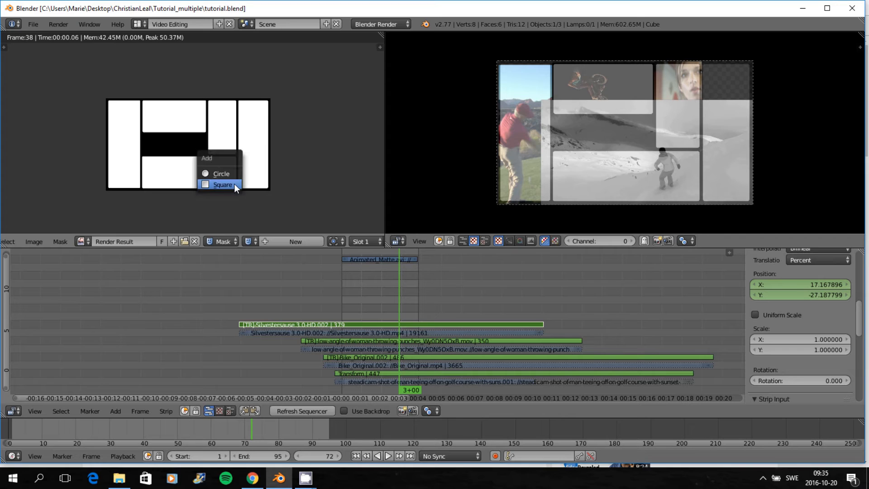
pyautogui.click(221, 184)
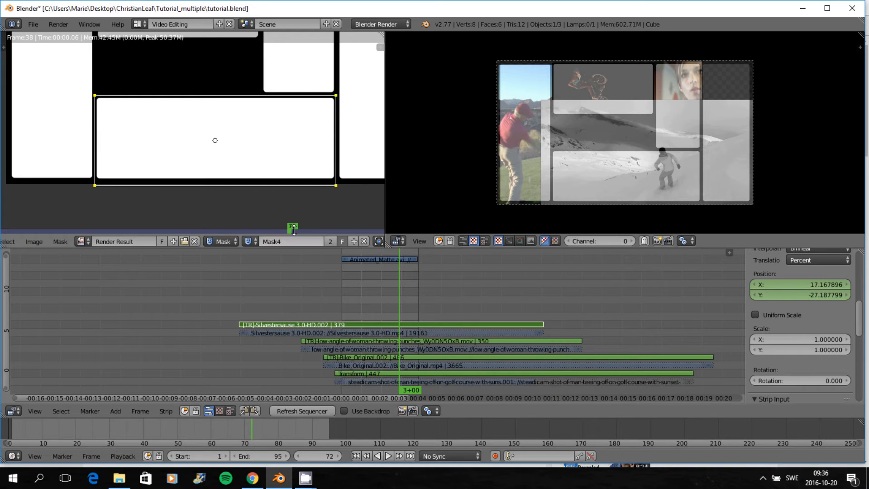
pyautogui.scroll(-3)
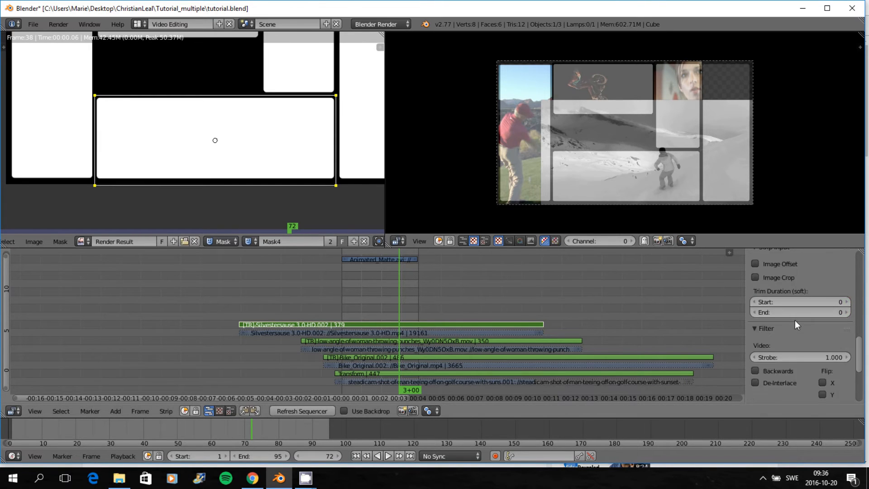
# - Give the snow clip a Mask modifier that takes its shape from a mask
pyautogui.click(800, 367)
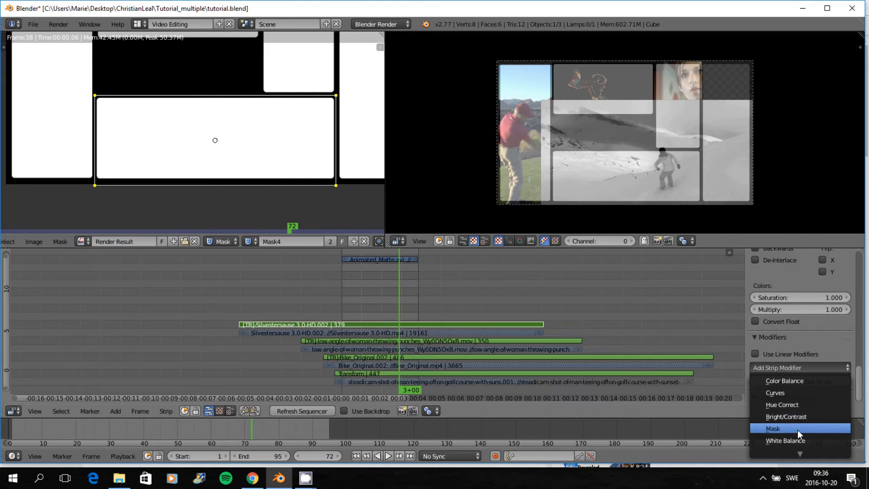
pyautogui.click(771, 428)
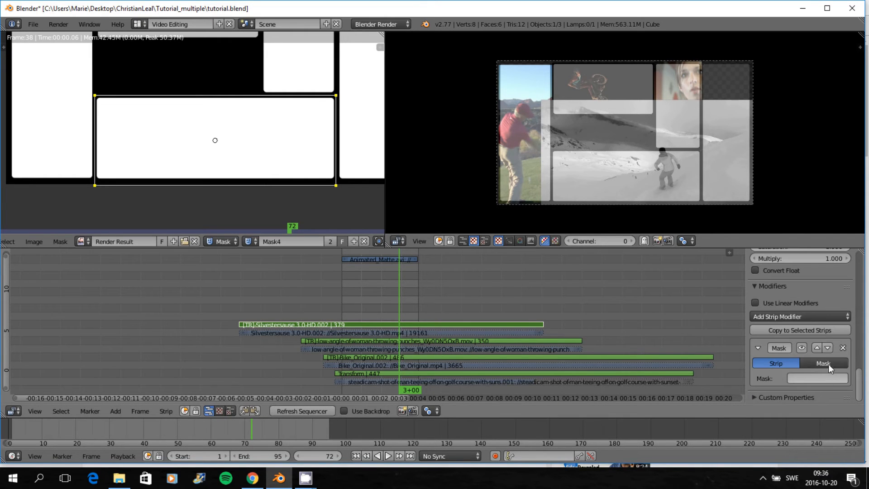
pyautogui.click(825, 363)
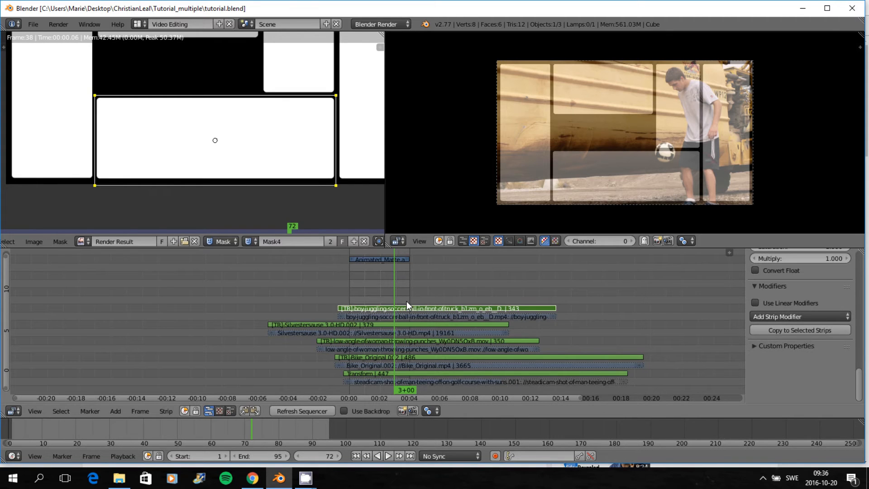
# - Slide the juggling clip into place and add the fifth square mask over the tall right panel
pyautogui.moveTo(621, 138); pyautogui.dragTo(682, 150)
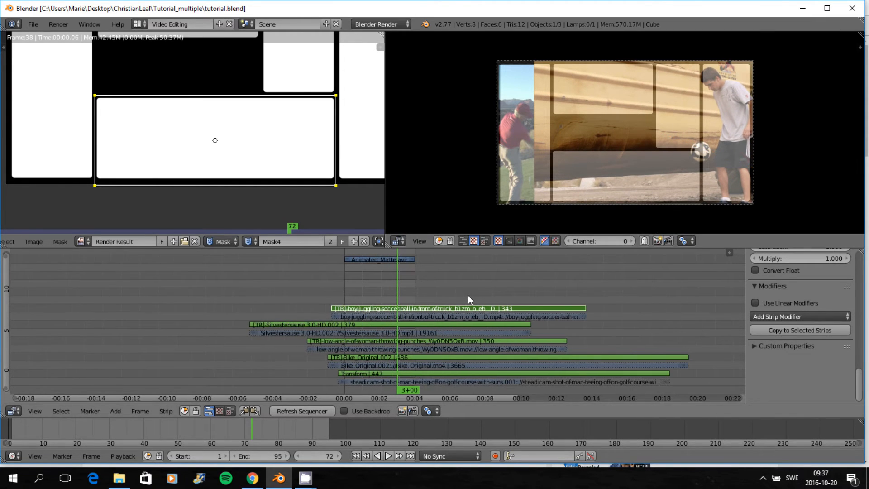
pyautogui.click(354, 241)
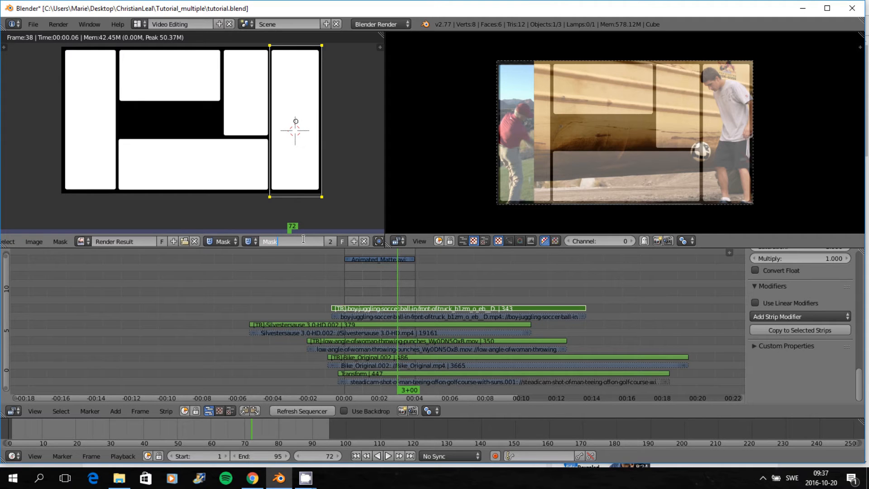
# - Give the juggling clip a Mask modifier set to use a mask shape (Mask5)
pyautogui.click(801, 316)
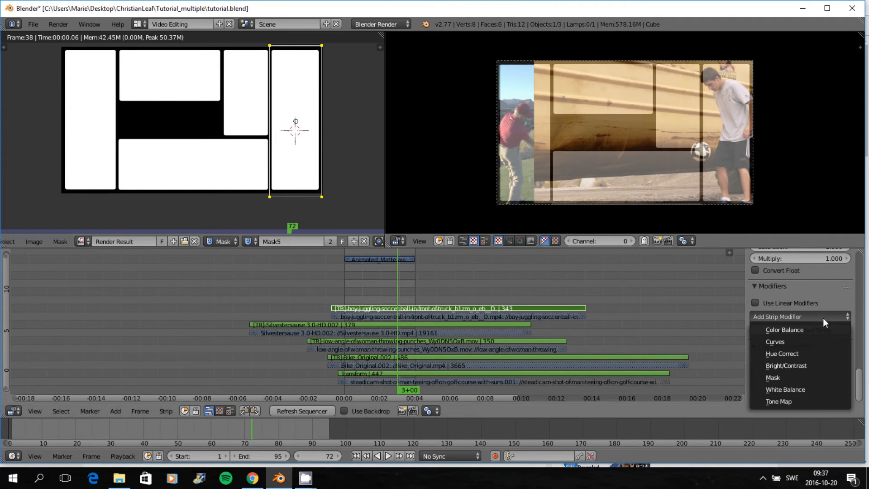
pyautogui.click(773, 379)
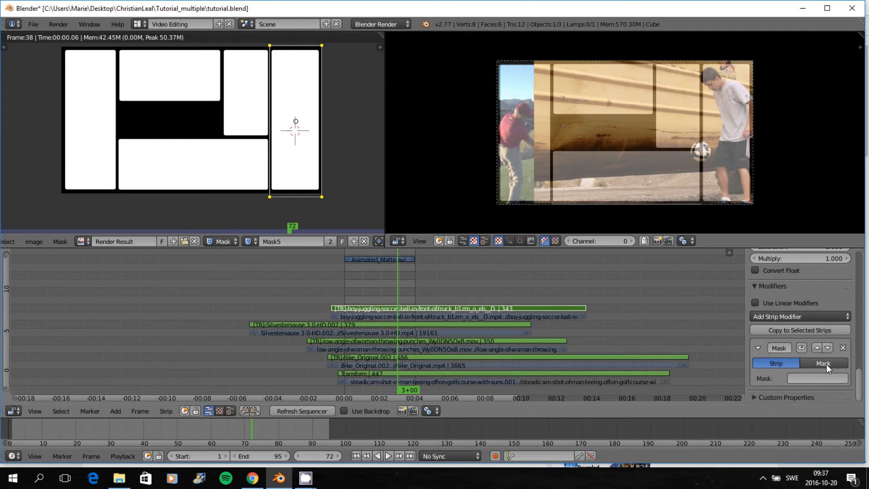
pyautogui.click(826, 363)
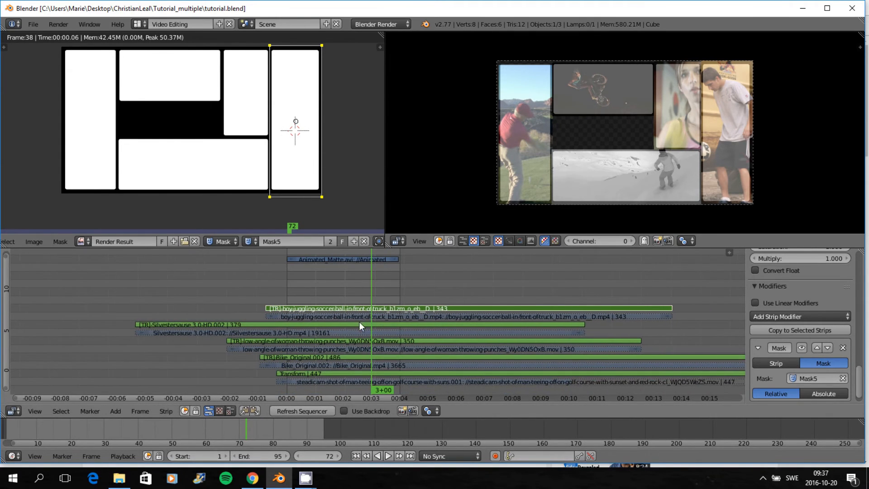
pyautogui.moveTo(342, 345)
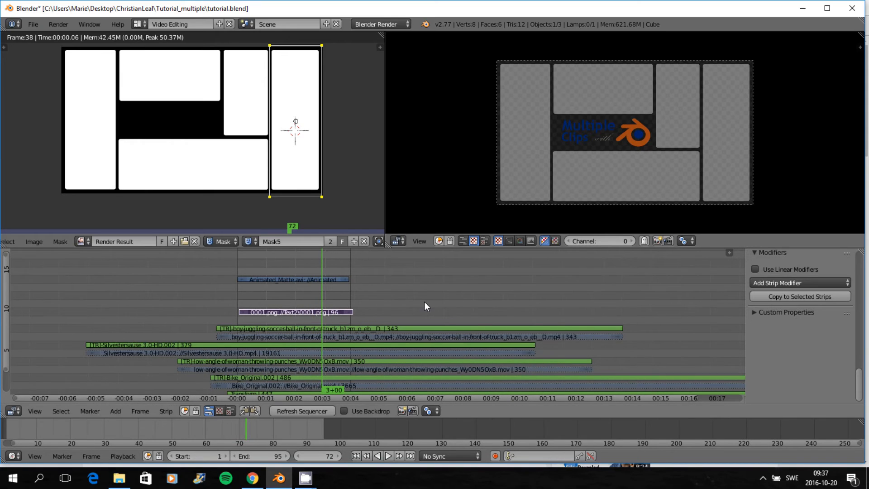
pyautogui.moveTo(631, 286)
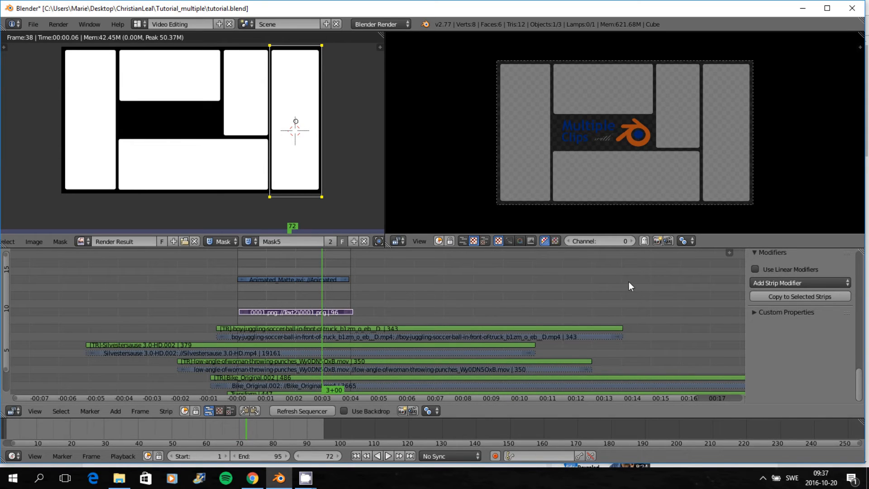
# - Set the 0001.png logo strip's Blend to Alpha Over so it sits over the clips
pyautogui.click(293, 312)
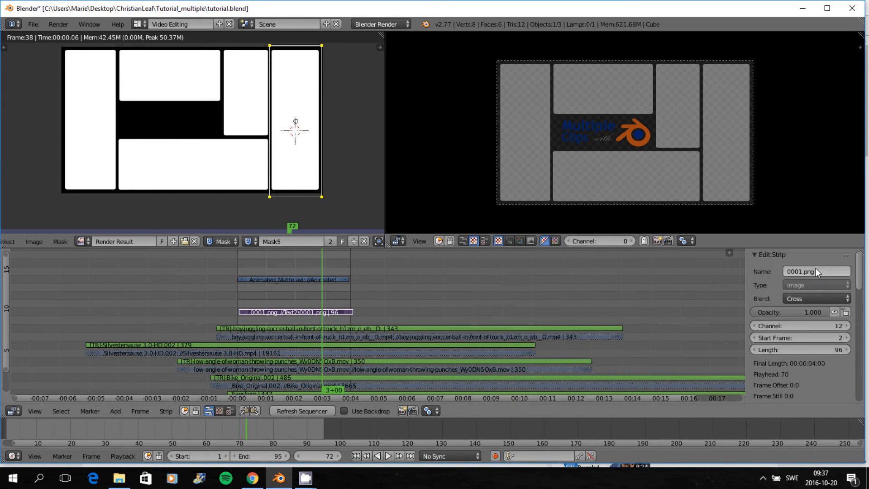
pyautogui.click(810, 298)
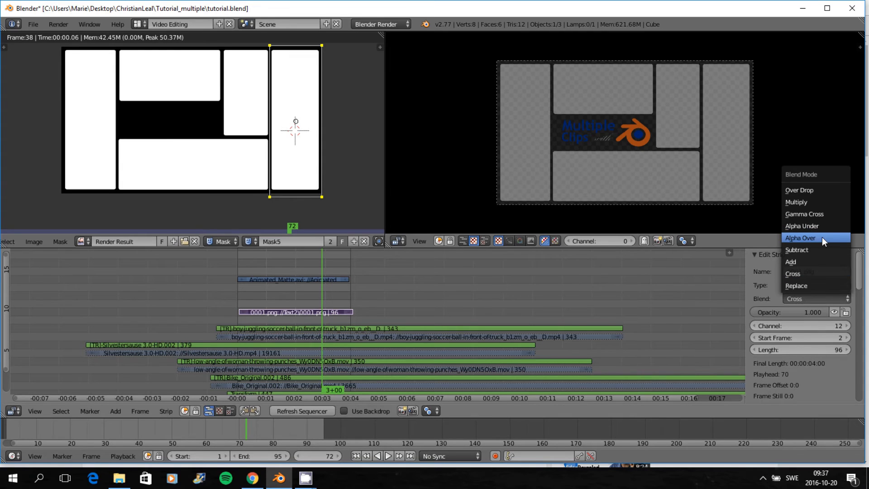
pyautogui.click(800, 238)
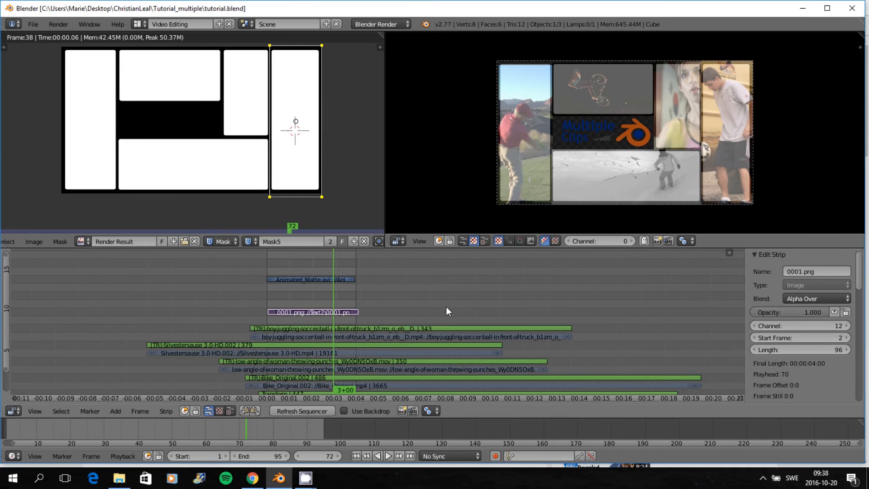
pyautogui.scroll(-3)
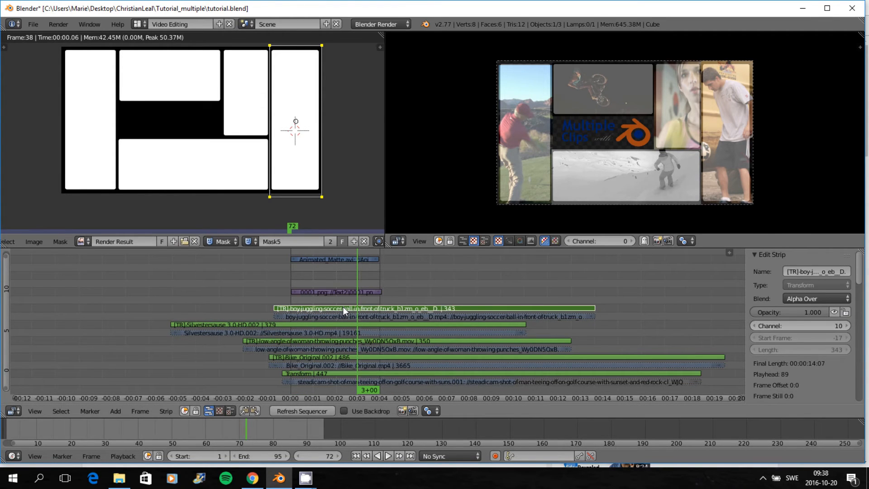
# - Copy the strip's modifiers to the selected strips
pyautogui.scroll(-3)
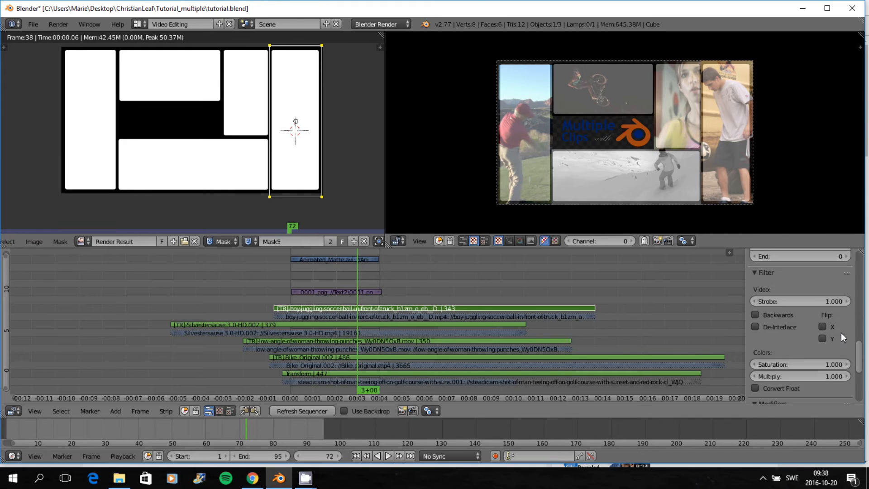
pyautogui.click(795, 302)
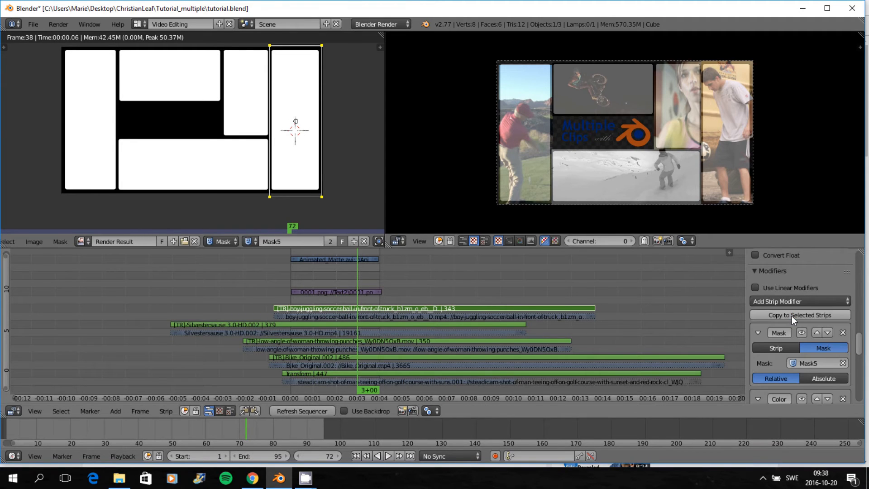
pyautogui.click(760, 399)
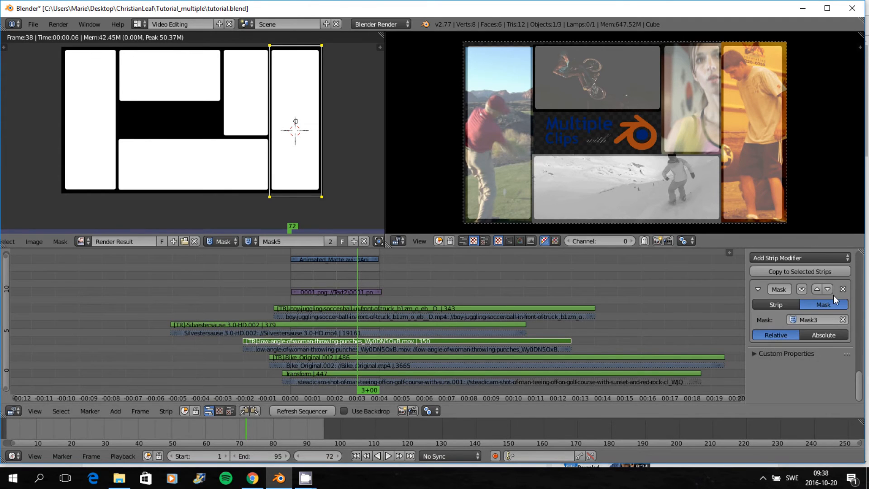
# - Add a Color Balance modifier to the punches clip and save over the project file
pyautogui.click(800, 257)
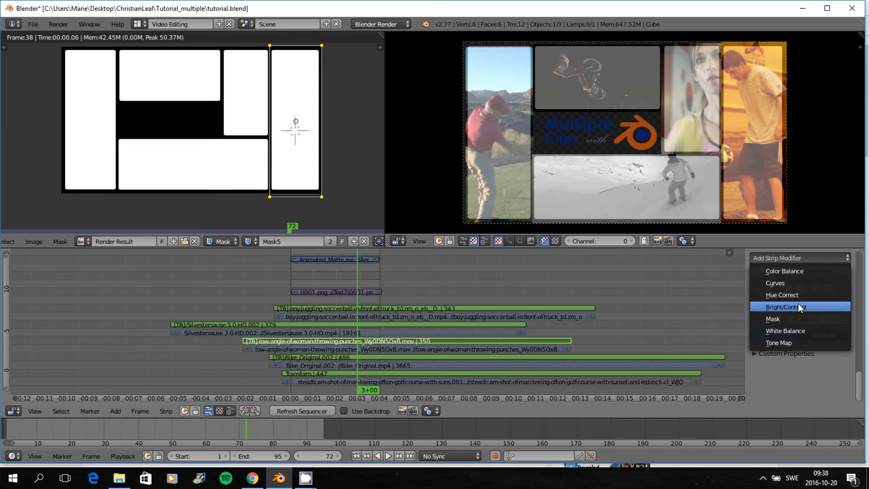
pyautogui.moveTo(798, 271)
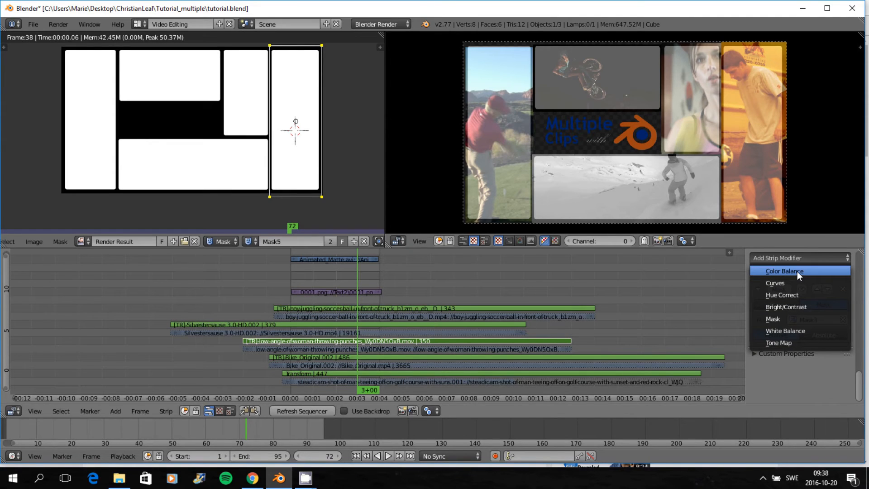
pyautogui.click(786, 271)
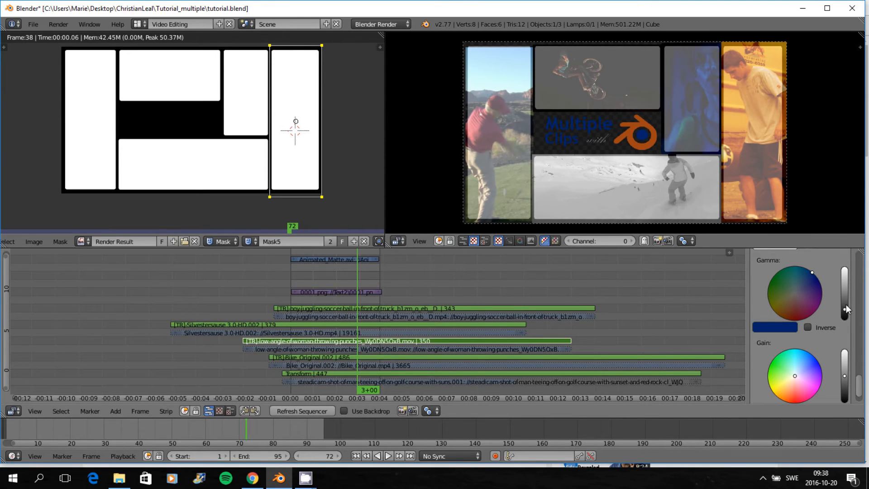
pyautogui.moveTo(849, 302)
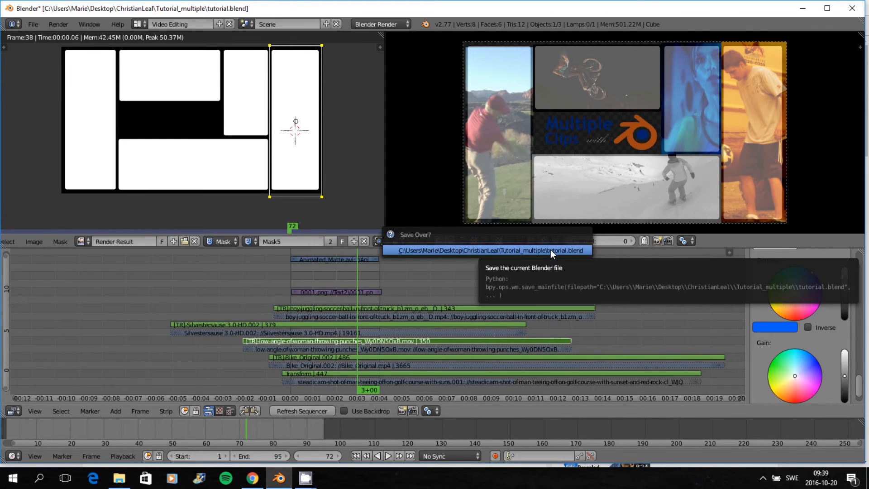
pyautogui.click(493, 250)
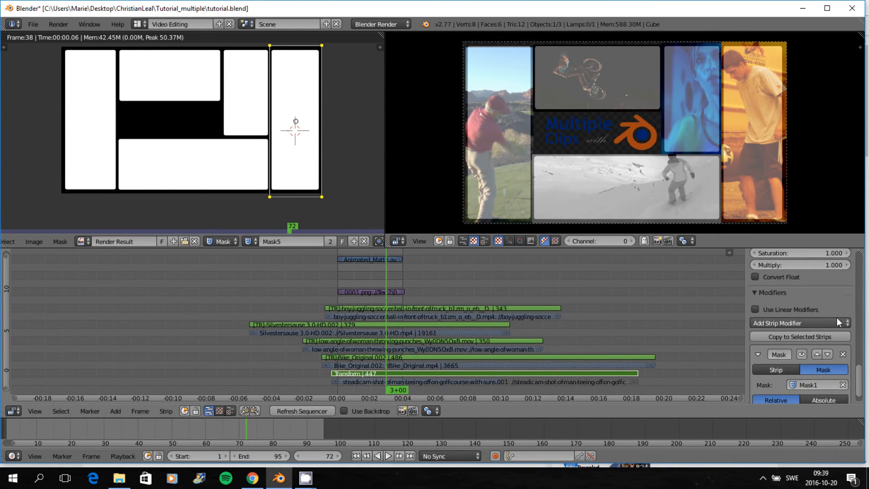
# - Add a Curves modifier to the golf clip and pull the curve down to darken its shadows
pyautogui.click(799, 323)
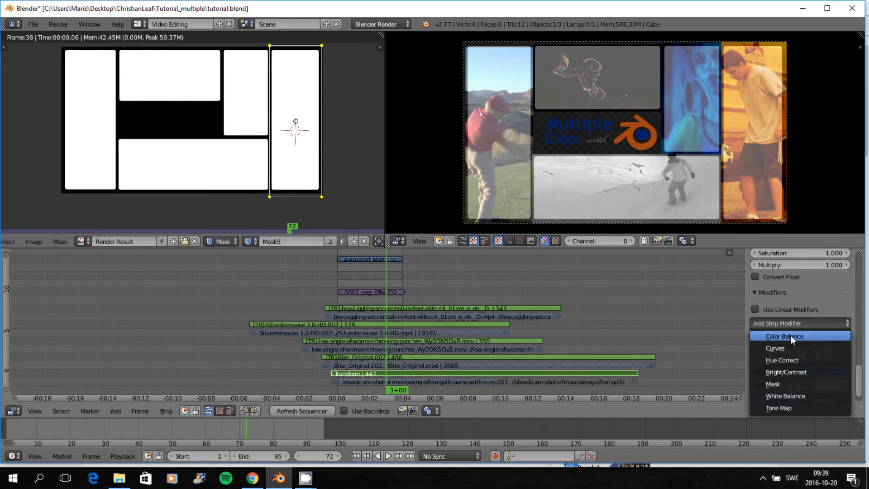
pyautogui.moveTo(784, 351)
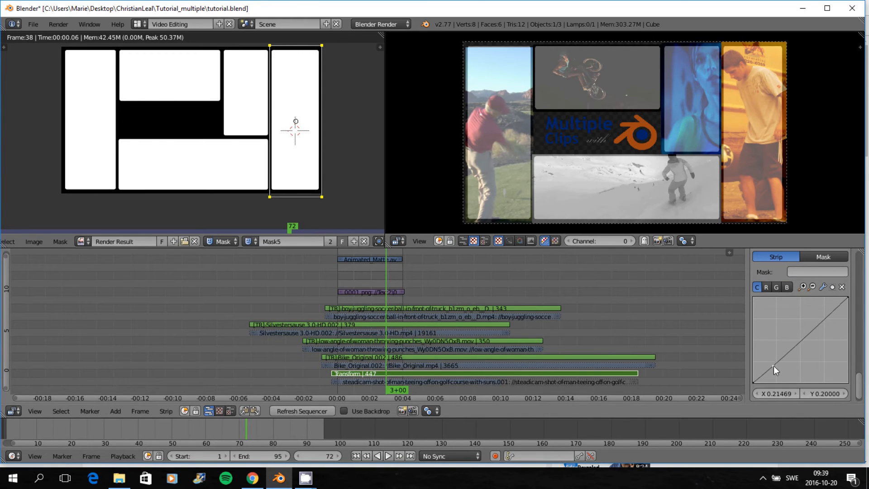
pyautogui.moveTo(776, 370); pyautogui.dragTo(786, 368)
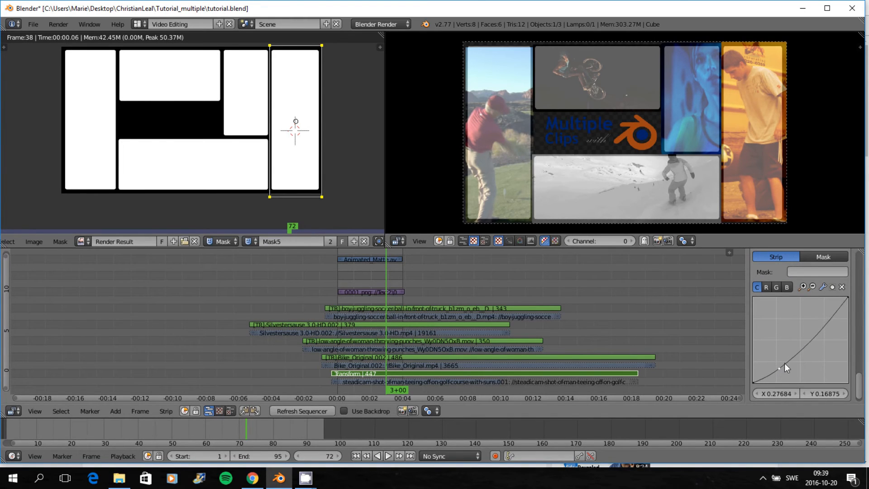
pyautogui.moveTo(786, 368); pyautogui.dragTo(831, 317)
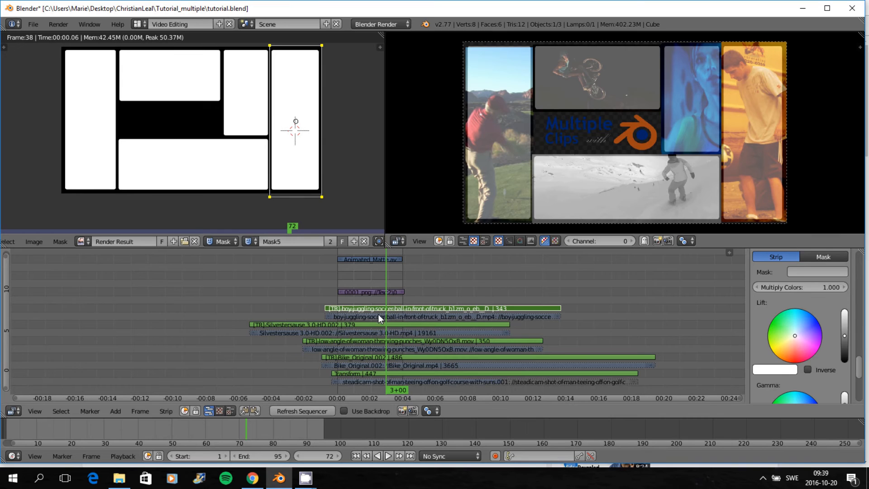
pyautogui.moveTo(558, 298)
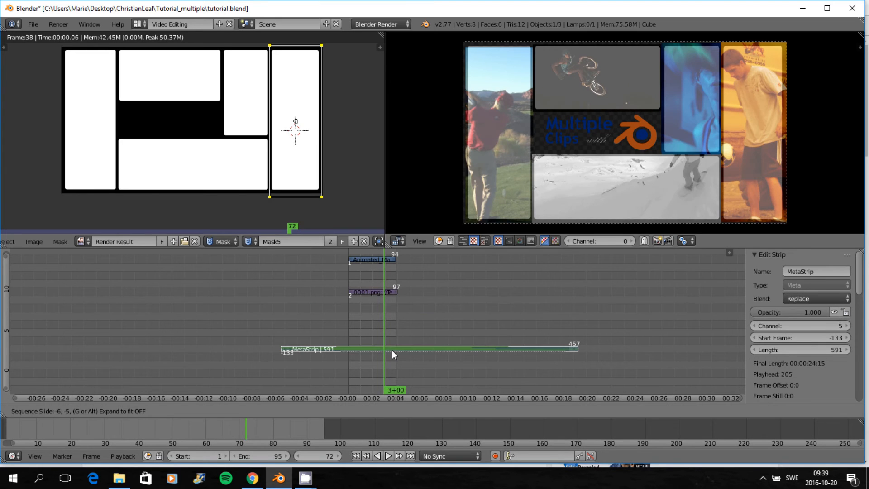
pyautogui.moveTo(421, 324)
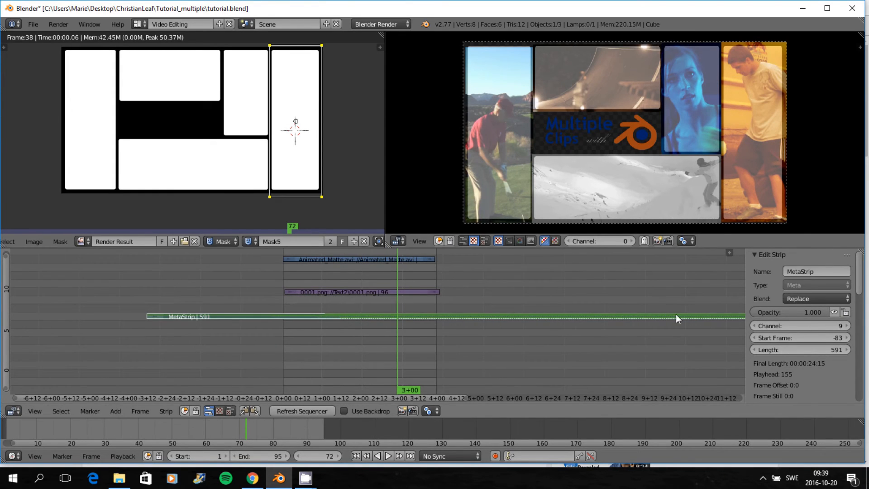
# - Add a Mask modifier to the grouped meta strip
pyautogui.click(801, 368)
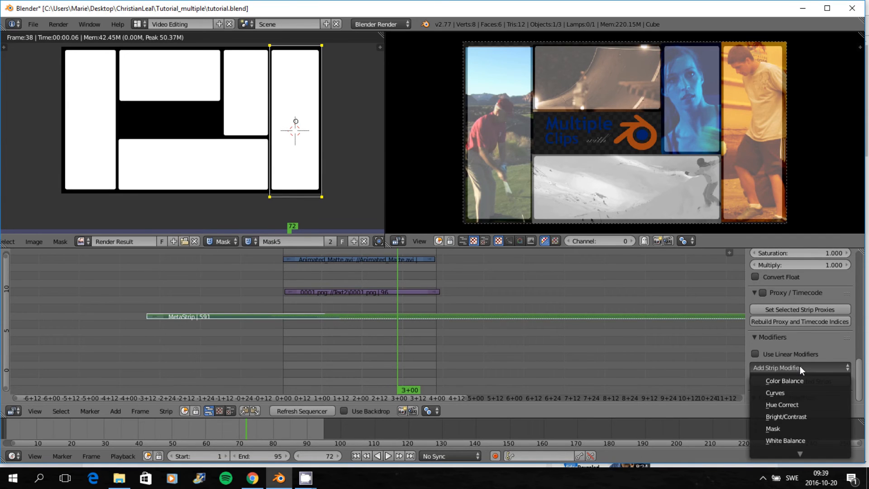
pyautogui.moveTo(793, 430)
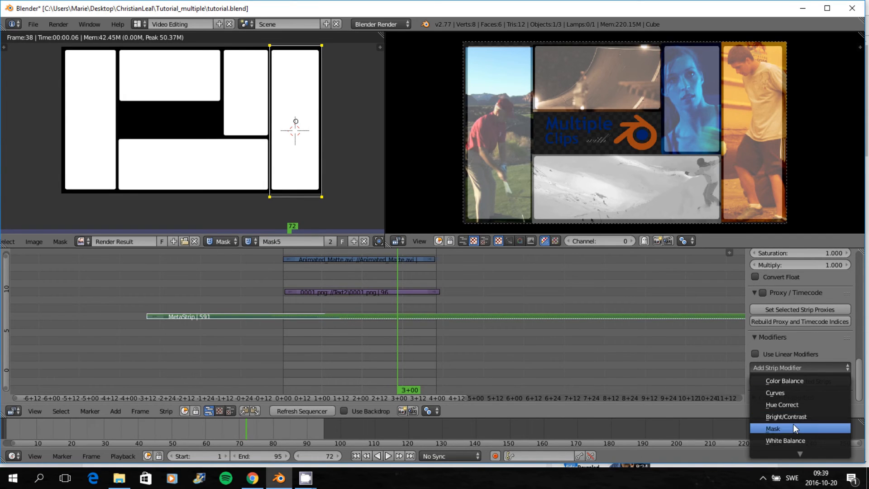
pyautogui.click(771, 430)
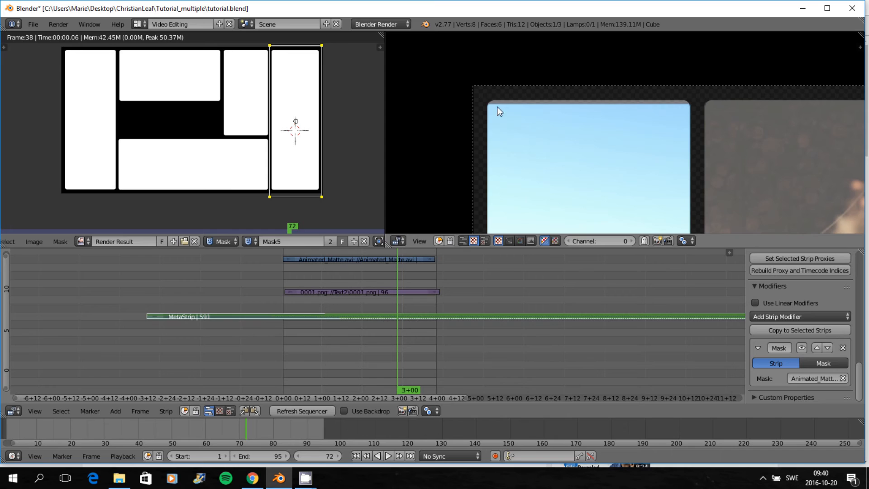
pyautogui.moveTo(546, 110)
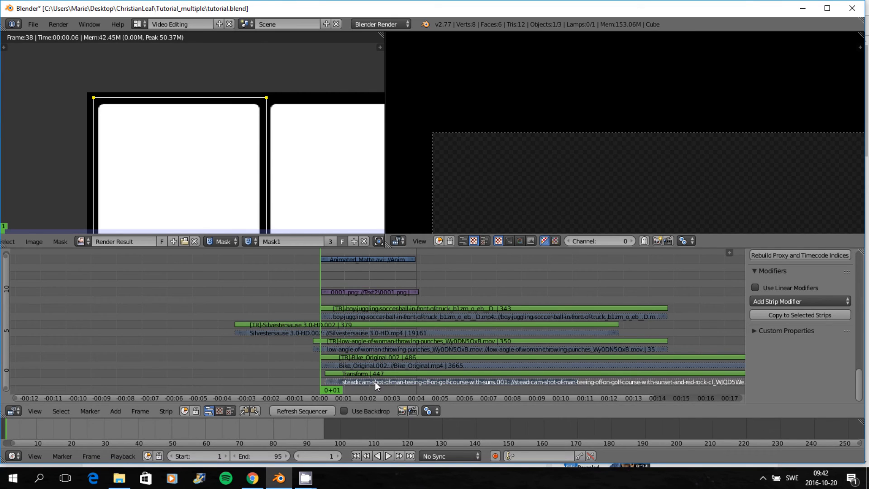
# - Set the clip strip's Mask modifier to Mask1, then select the video clip strips together
pyautogui.click(372, 374)
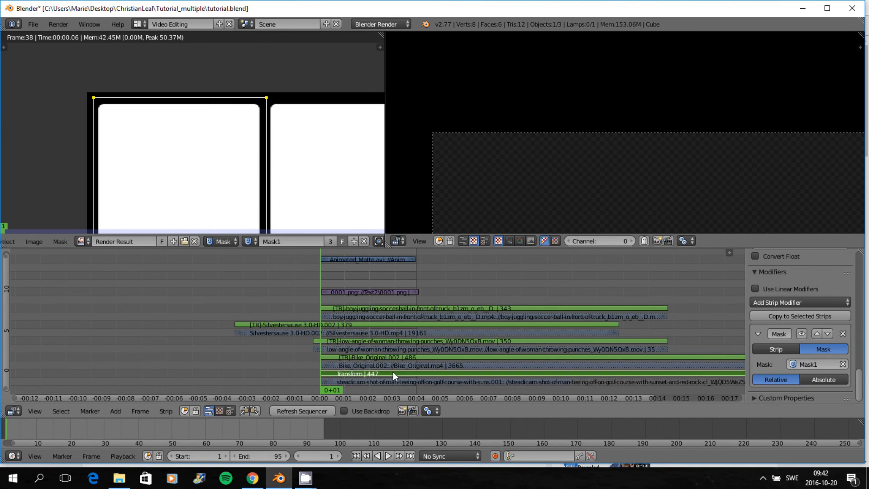
pyautogui.moveTo(370, 275)
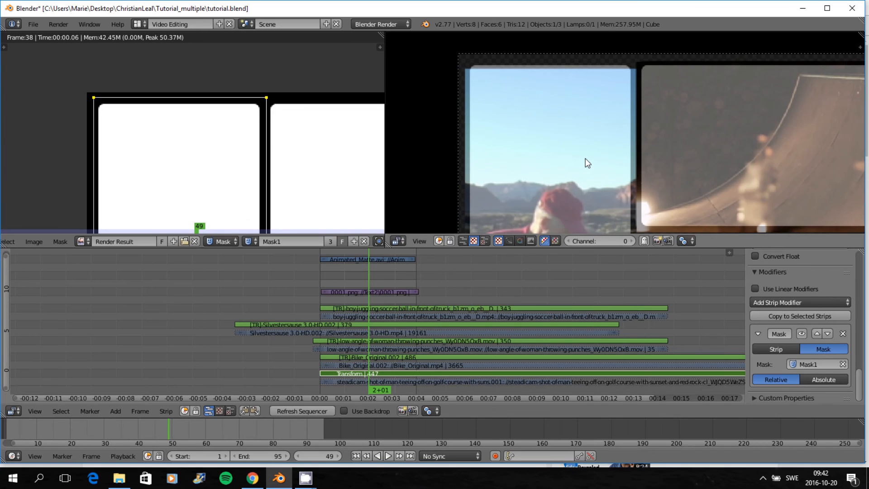
pyautogui.moveTo(586, 149)
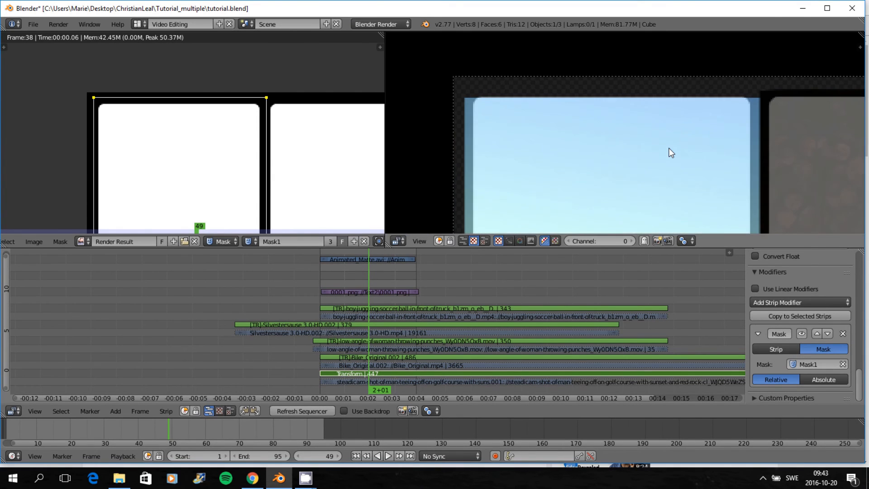
pyautogui.moveTo(620, 164)
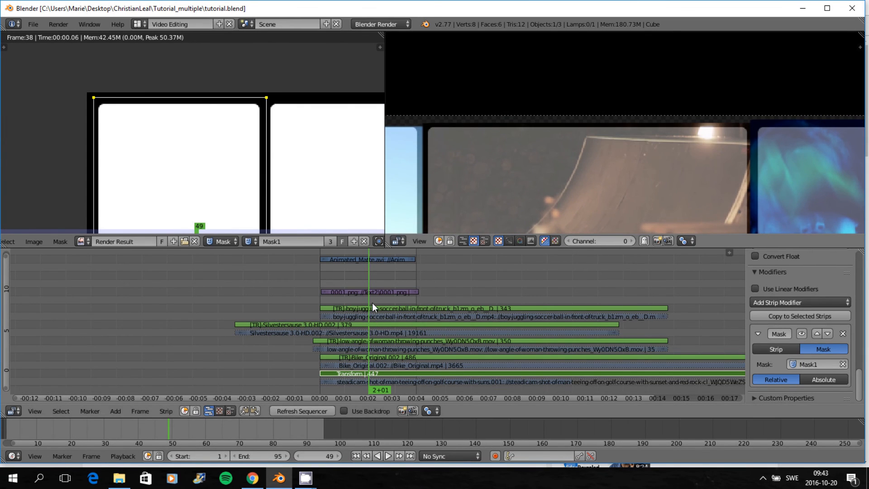
pyautogui.moveTo(242, 305); pyautogui.dragTo(435, 382)
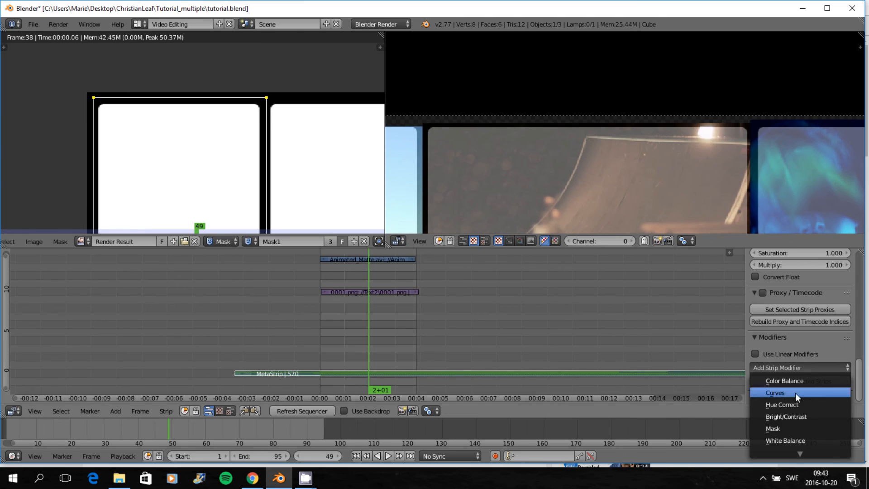
pyautogui.moveTo(777, 442)
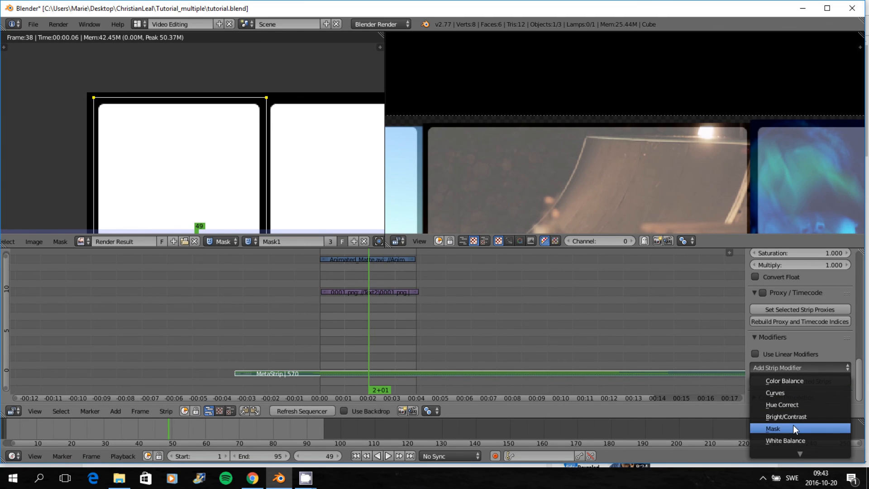
# - Add a Mask modifier to the MetaStrip using the Animated_Matte.avi strip as its source
pyautogui.click(772, 429)
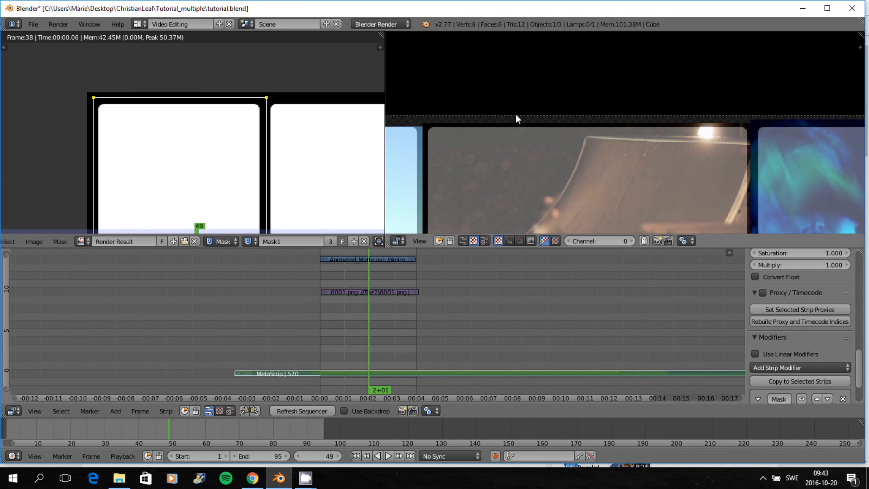
pyautogui.click(800, 254)
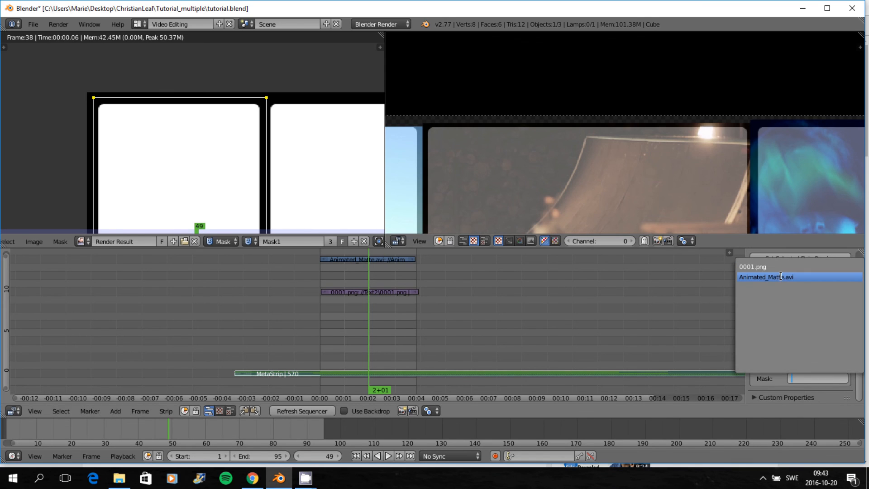
pyautogui.click(775, 278)
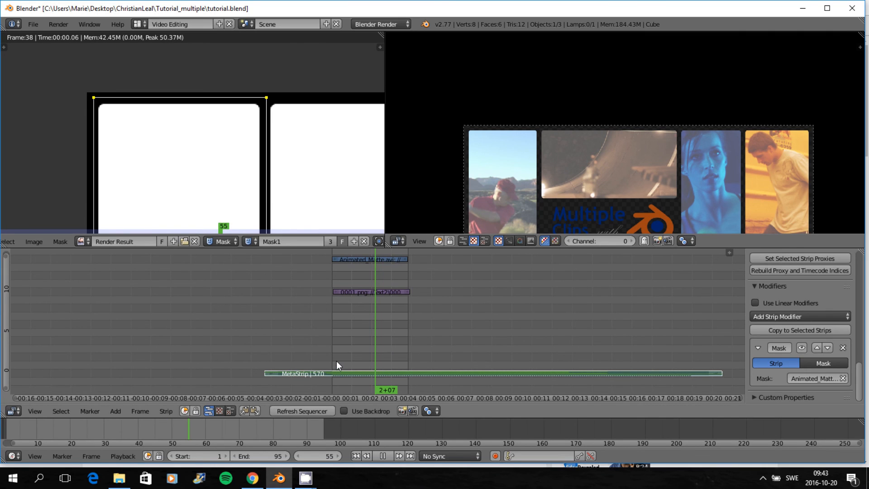
# - Play back the masked composite to preview it in motion
pyautogui.click(387, 456)
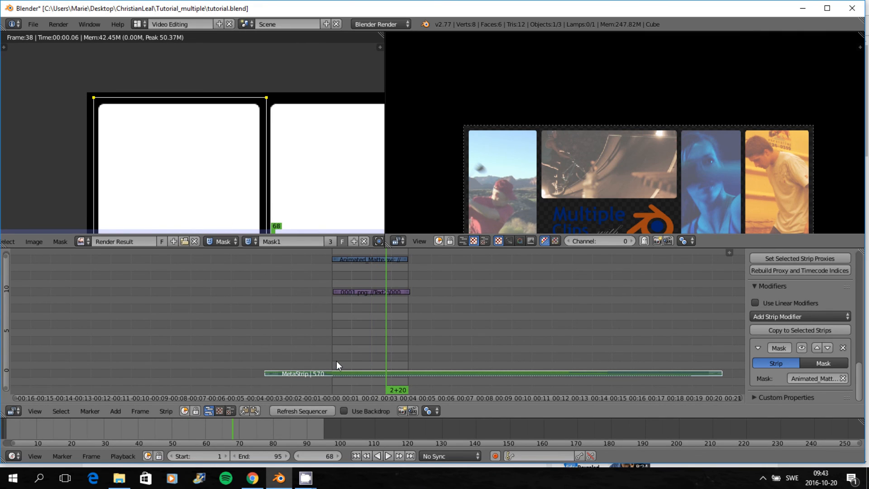
pyautogui.click(115, 411)
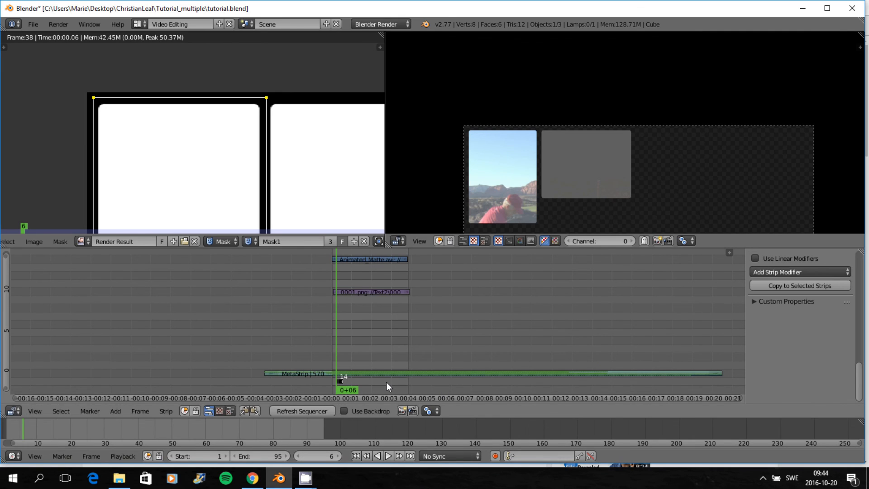
# - Scrub to a mid-animation frame and set the MetaStrip's Blend to Alpha Over
pyautogui.moveTo(342, 381); pyautogui.dragTo(386, 381)
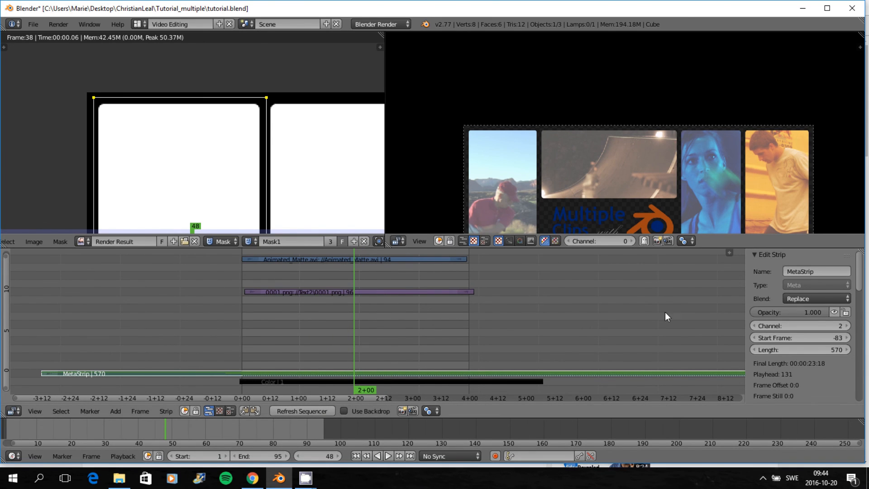
pyautogui.click(815, 299)
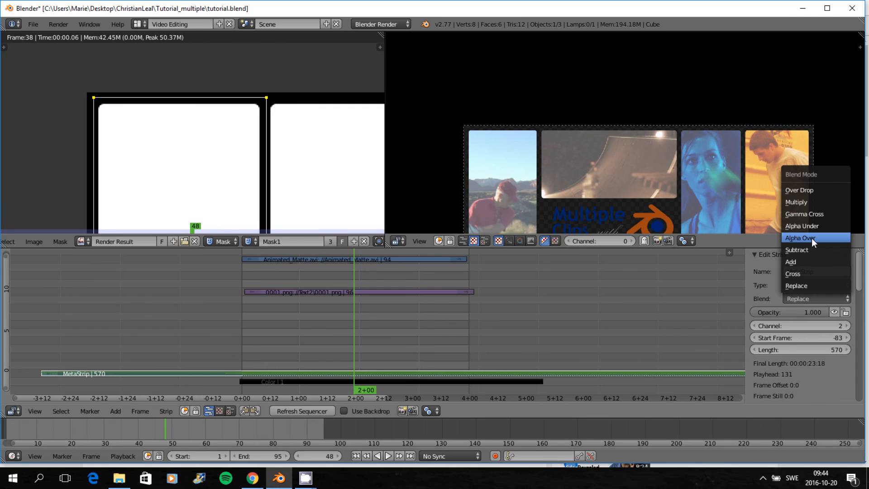
pyautogui.click(801, 237)
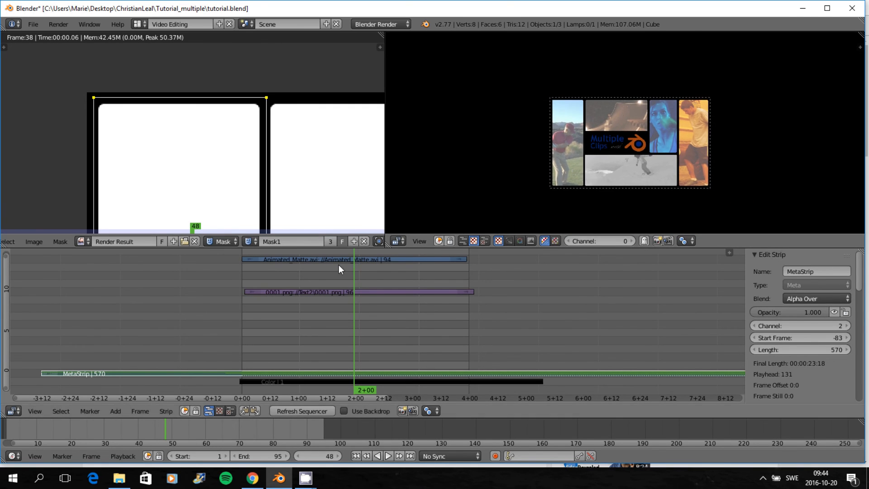
# - Select the Animated_Matte.avi strip and bring up the screen layout list
pyautogui.click(352, 259)
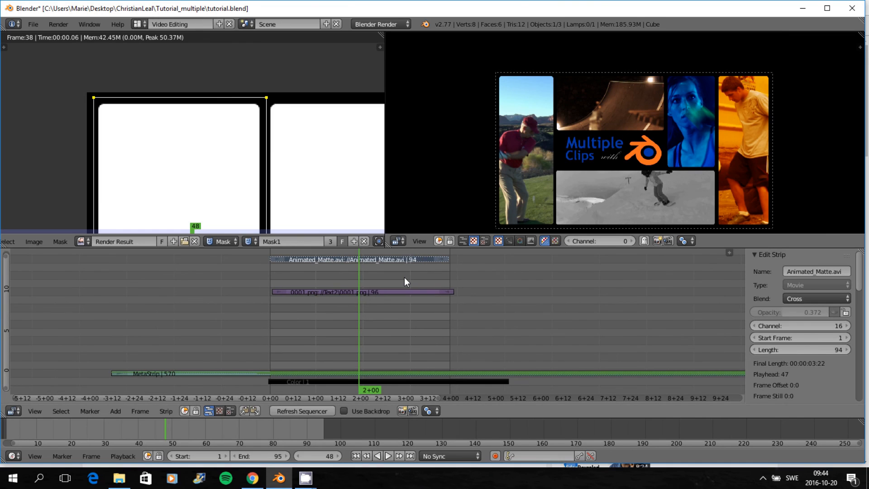
pyautogui.click(136, 24)
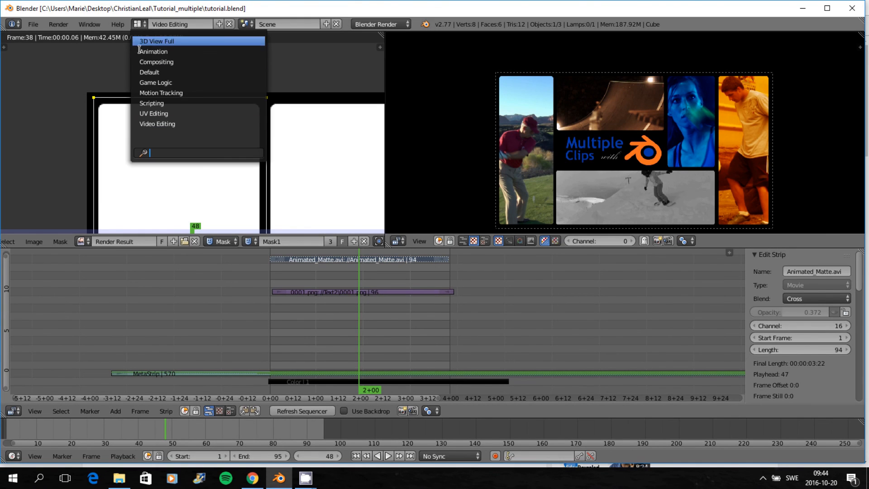
# - In the Default layout, set render output to H.264 in an AVI container with AAC audio
pyautogui.click(150, 72)
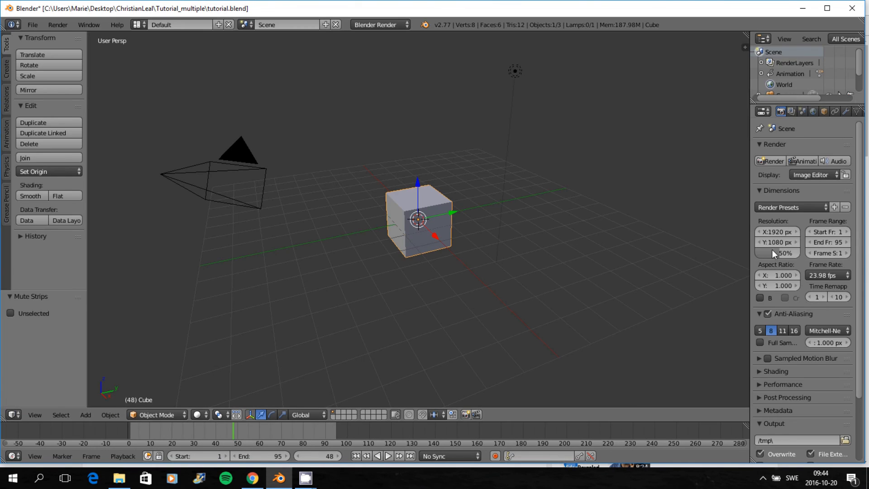
pyautogui.moveTo(662, 218)
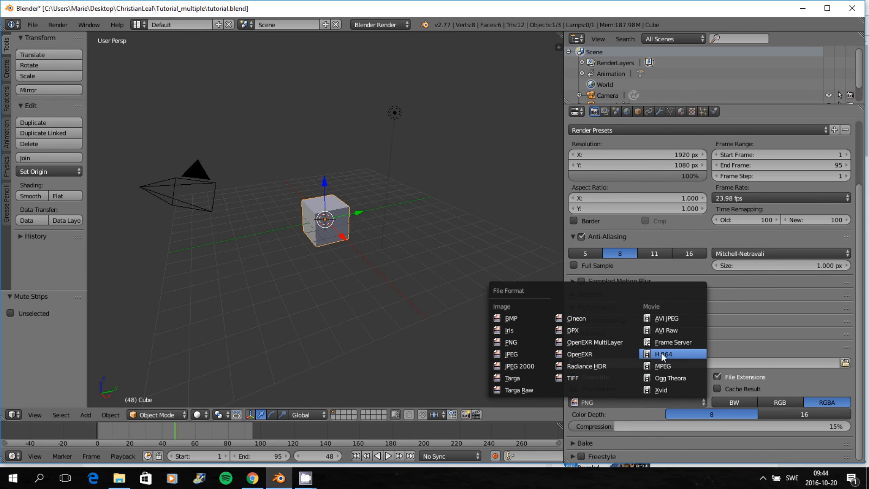
pyautogui.click(664, 353)
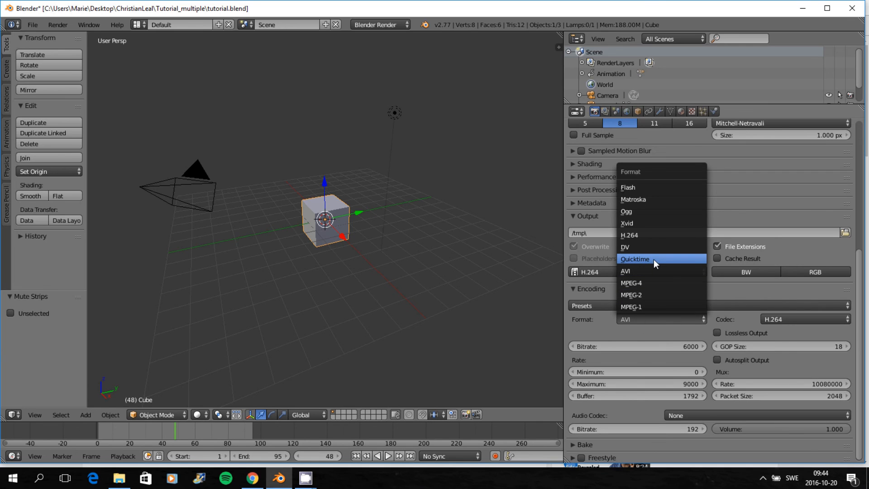
pyautogui.click(637, 346)
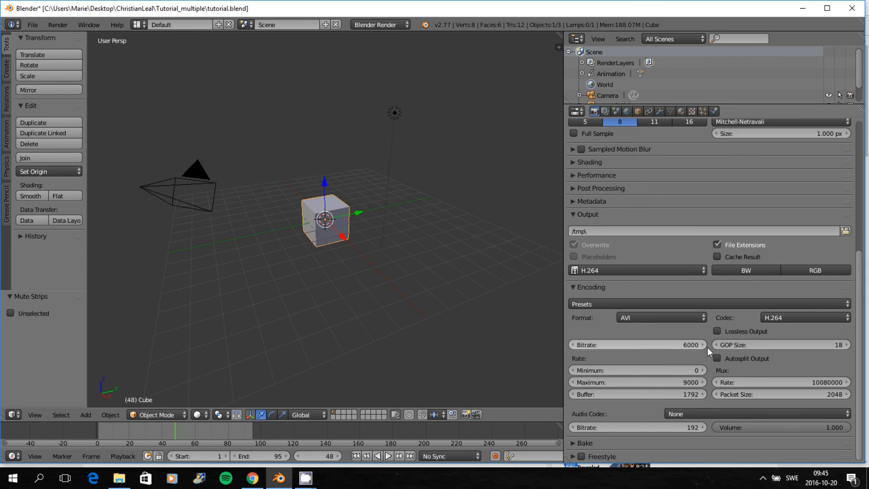
pyautogui.moveTo(667, 357)
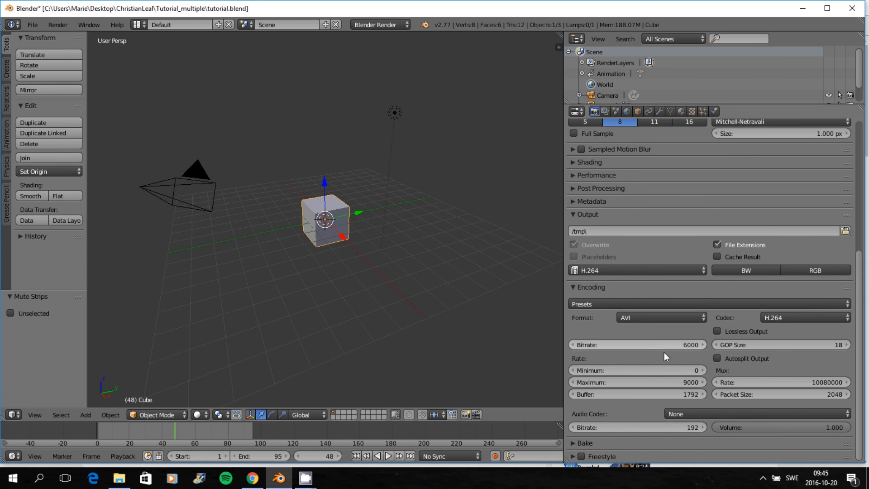
pyautogui.click(758, 414)
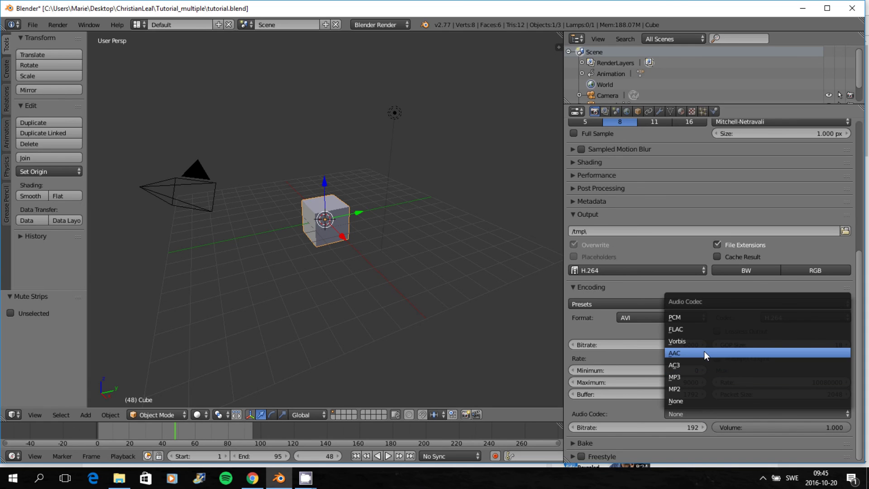
pyautogui.click(675, 352)
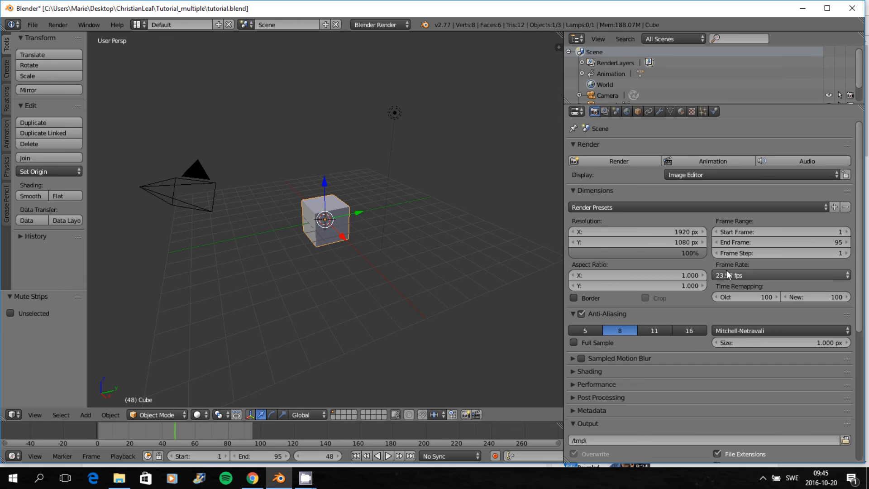
pyautogui.moveTo(706, 161)
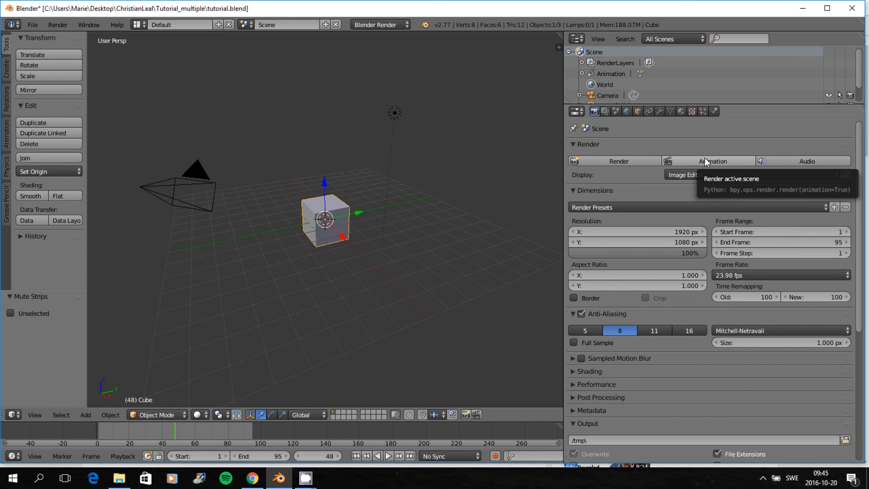
pyautogui.moveTo(421, 230)
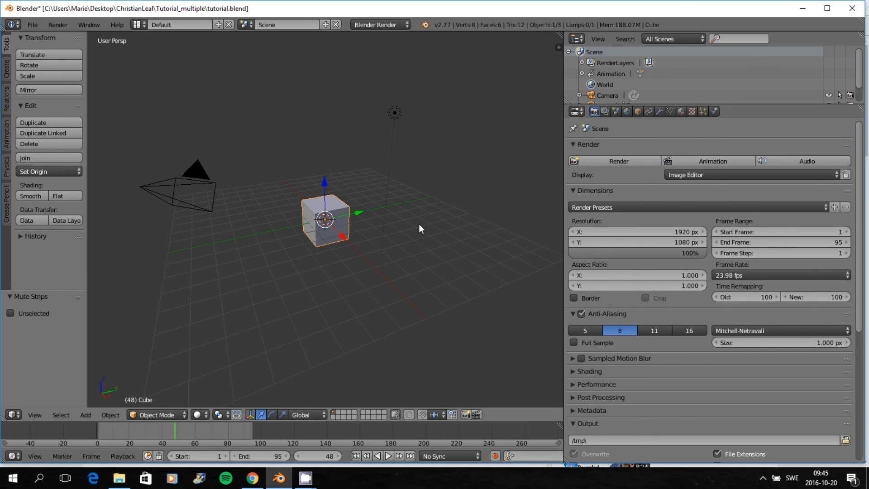